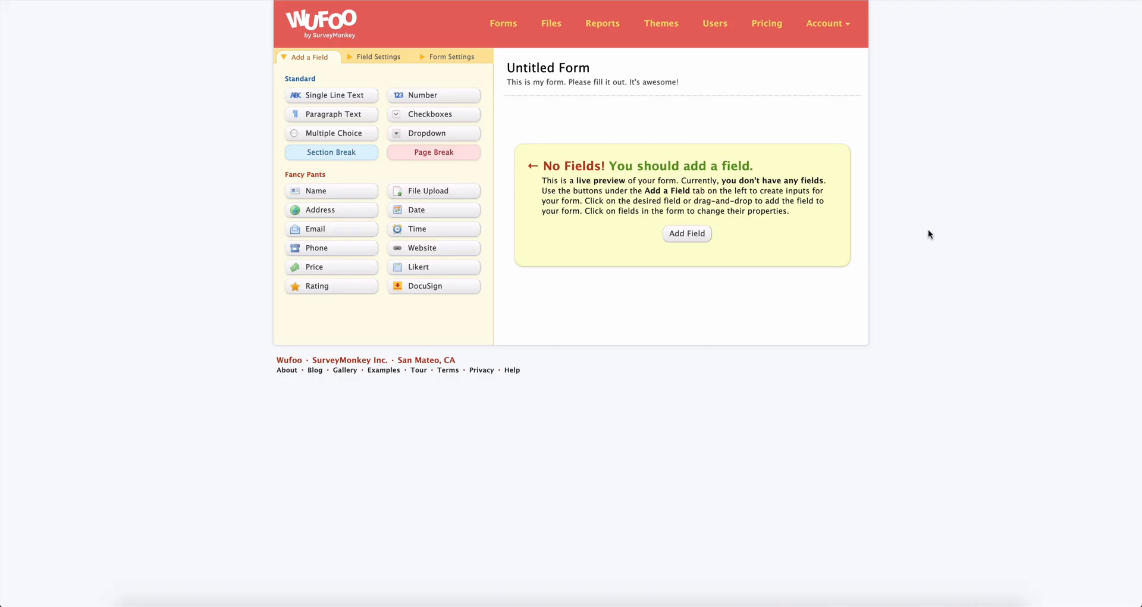
mouse_move(907, 242)
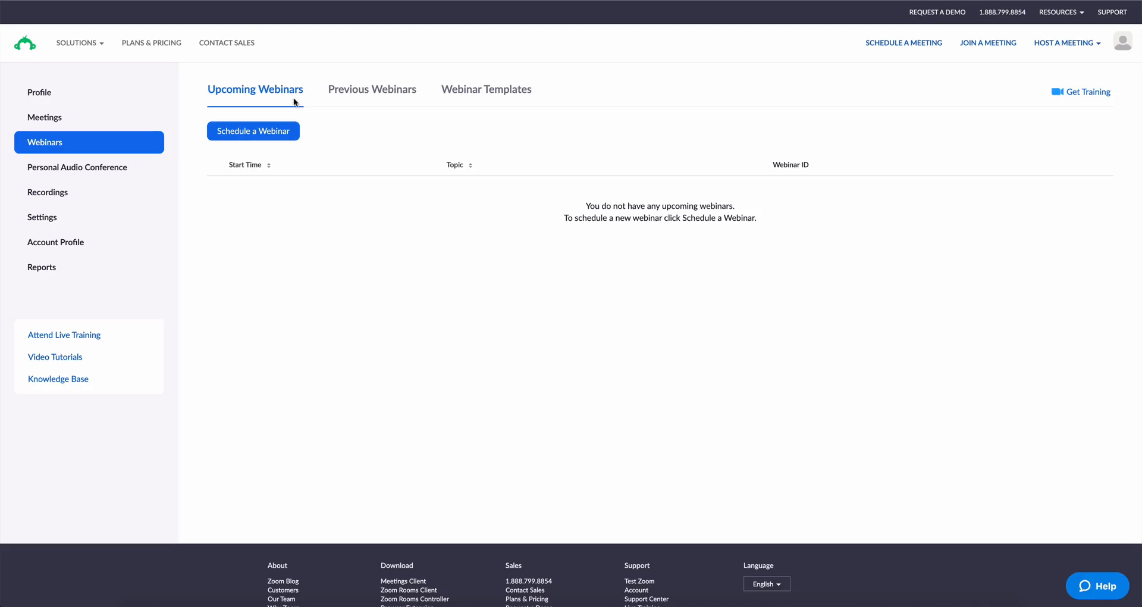
Schedule a Zoom webinar titled about using Wufoo to collect webinar registration for 03/31/2020 at 11:00 AM
click(252, 131)
text(How t)
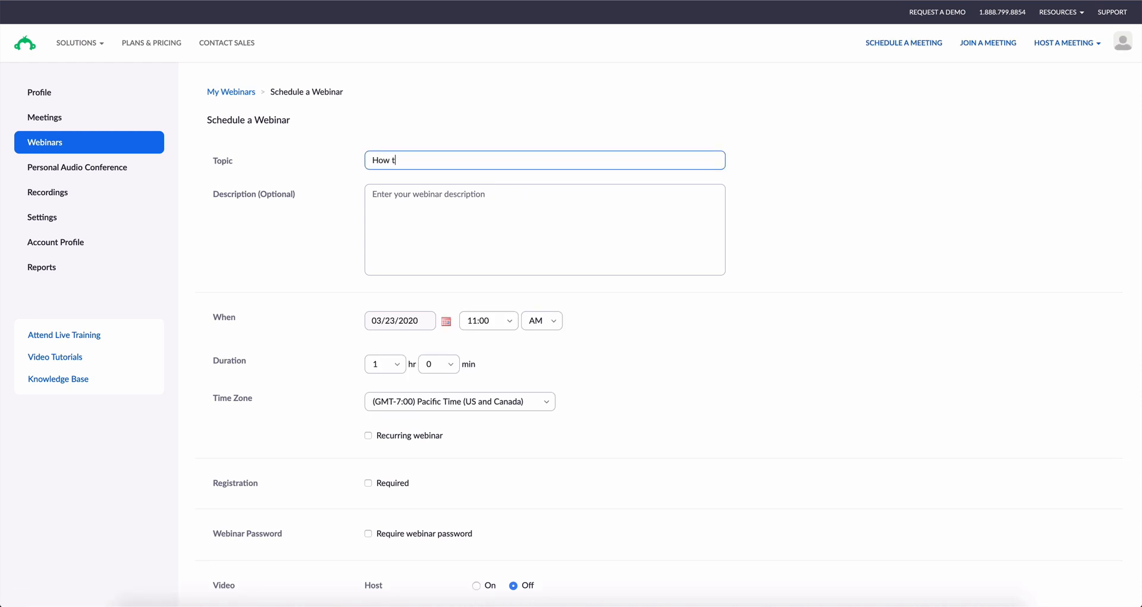
text(o use Wufo)
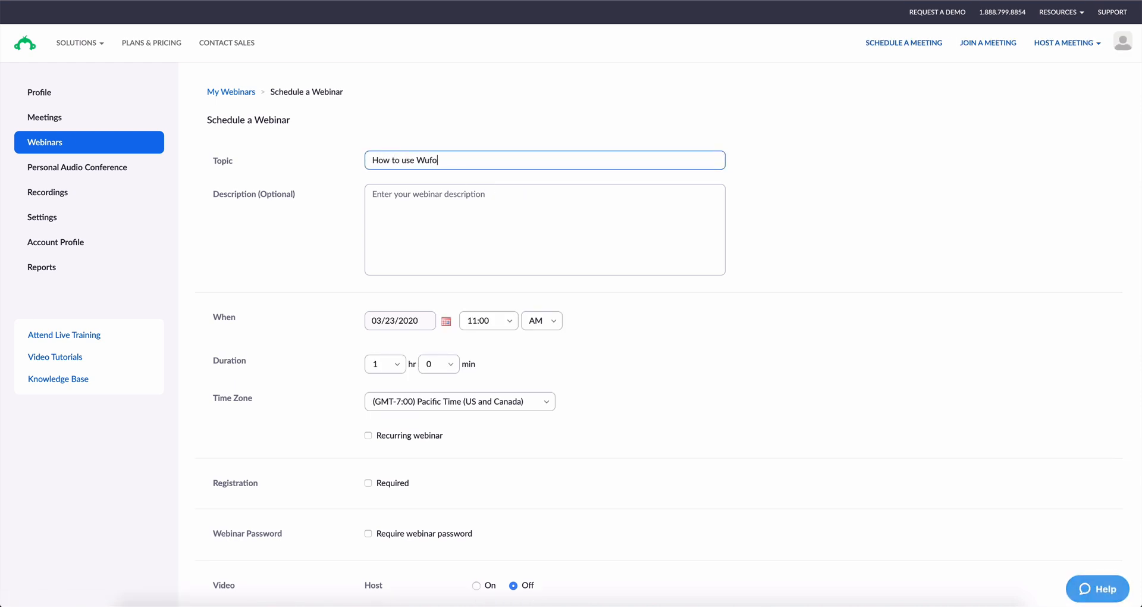
text(to collect we)
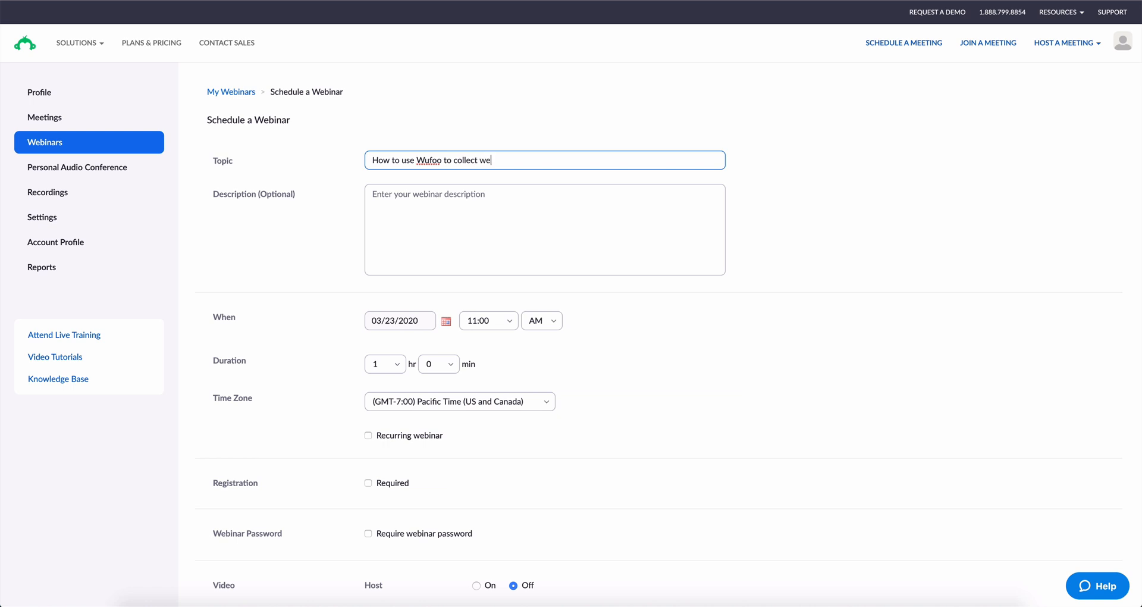
text(binar registration)
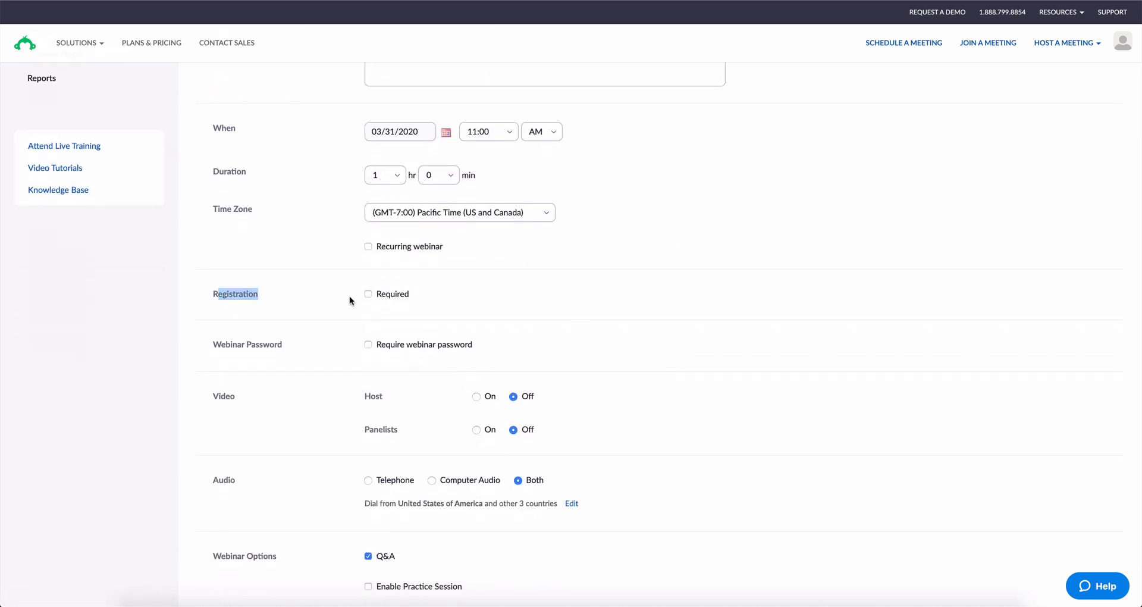
scroll(down, 3)
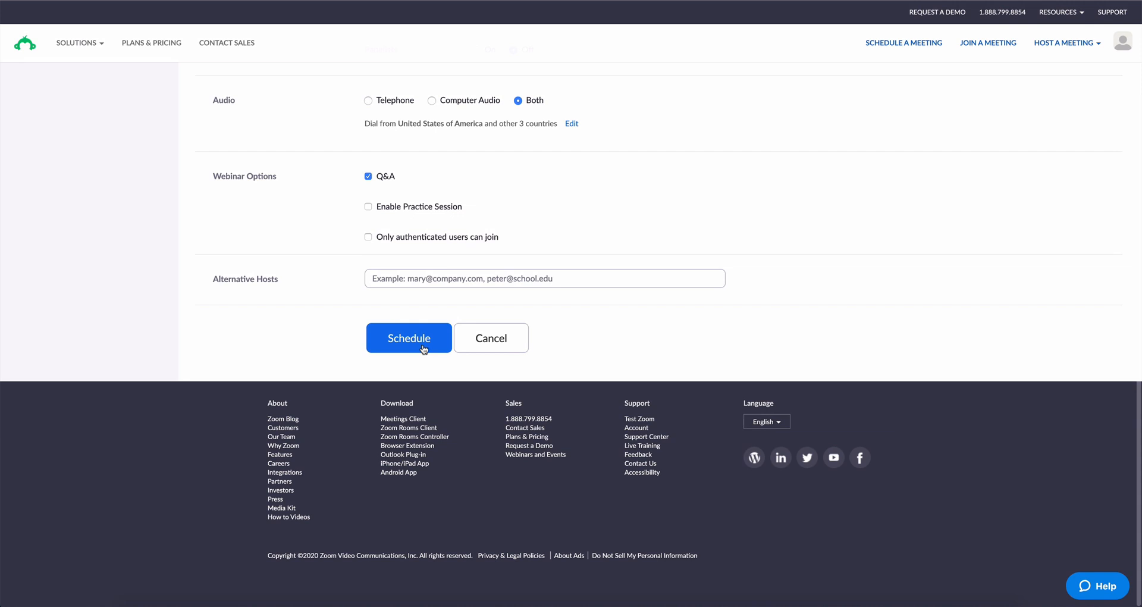
click(409, 337)
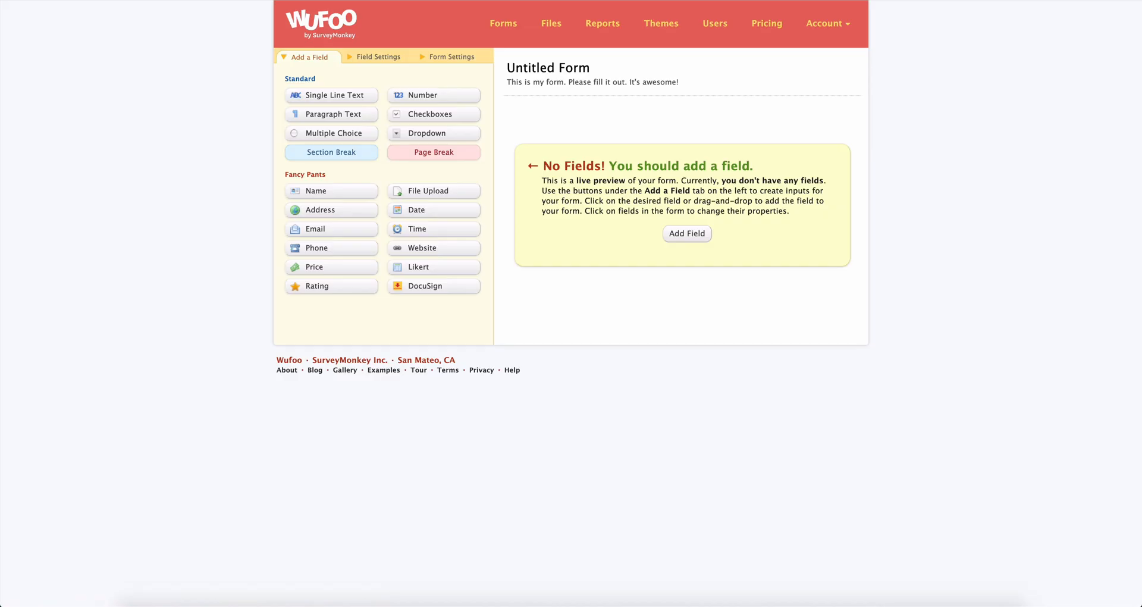
mouse_move(323, 131)
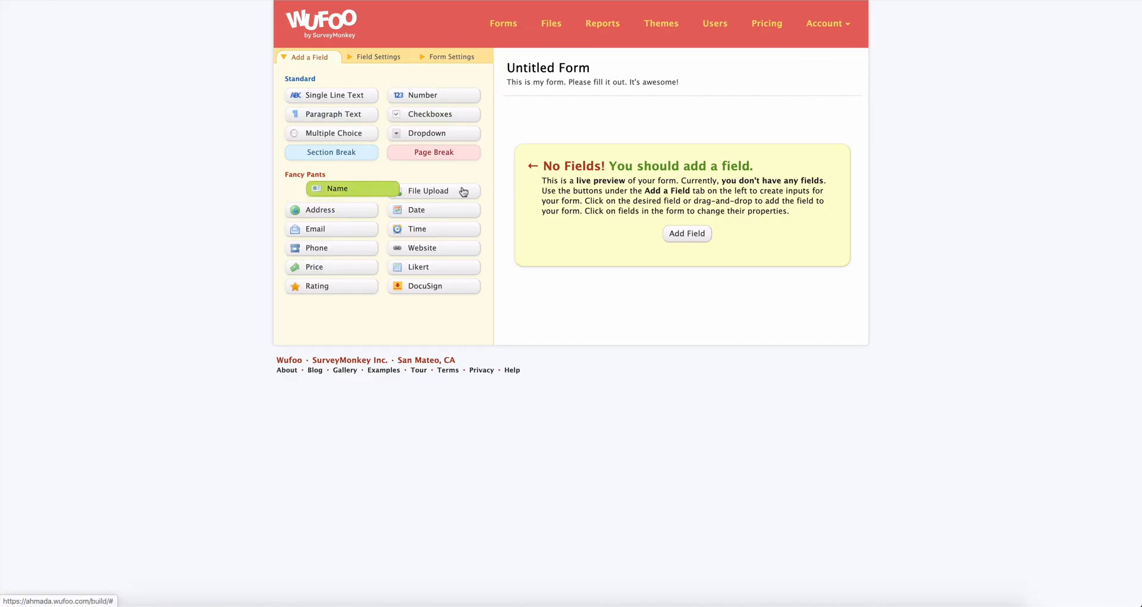
Add a Name field to the untitled Wufoo form
click(337, 188)
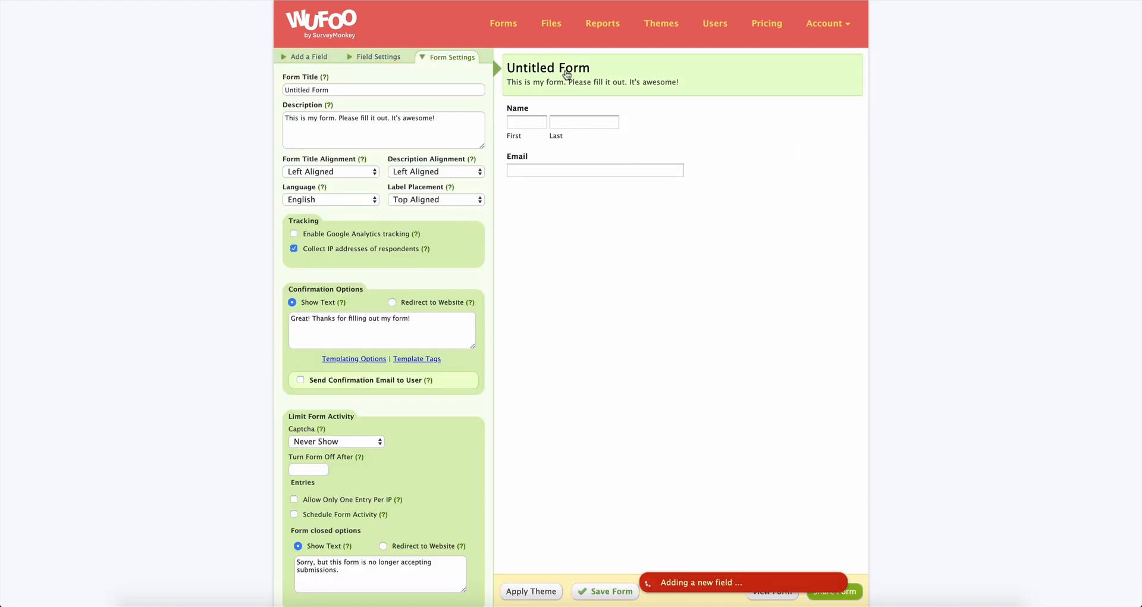
Title the form 'Sign up for our webinar!' with a description about learning to collect event registration
text(S)
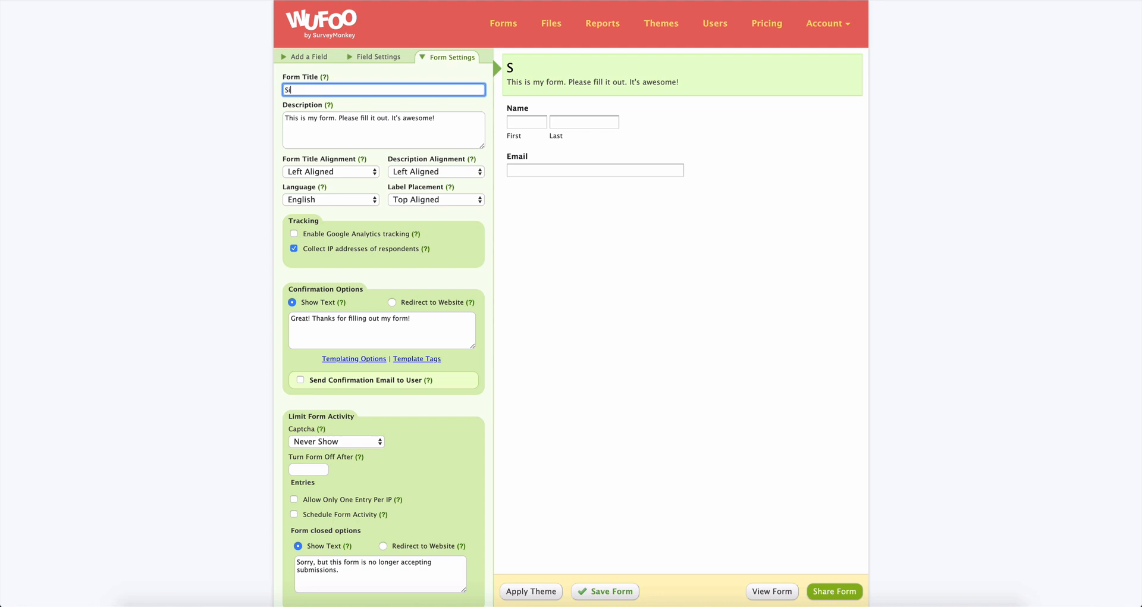
text(ign up for our webinar!)
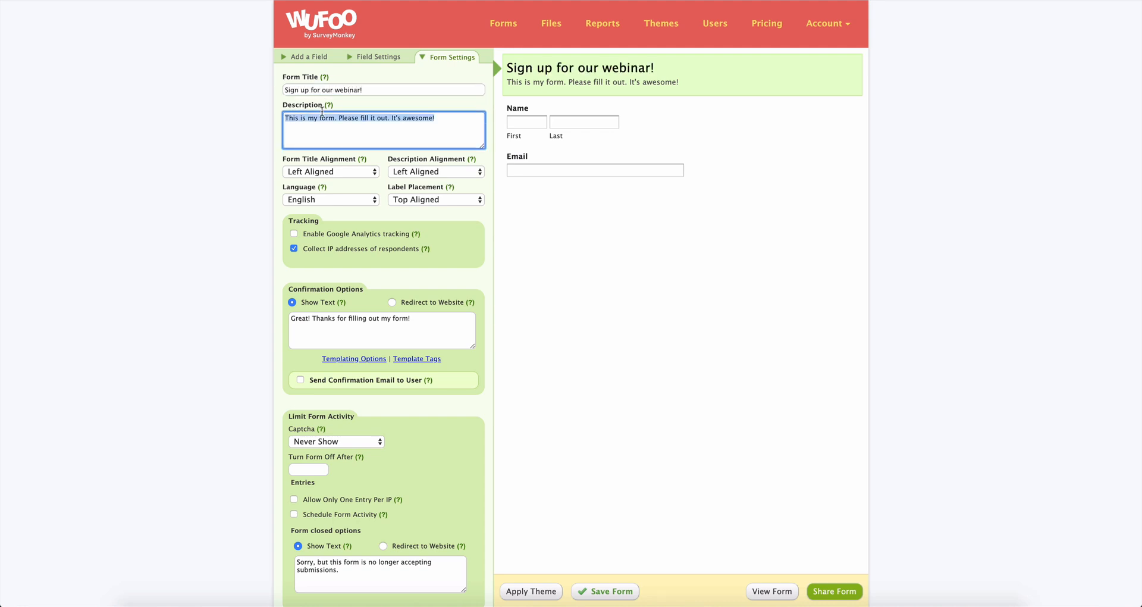
text(Sign up for o)
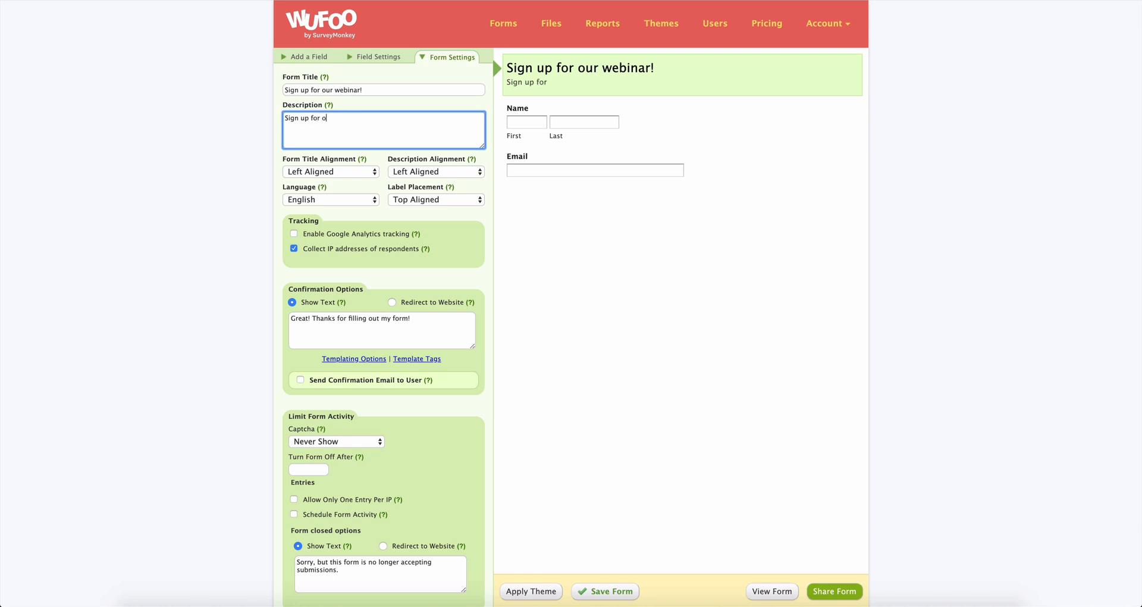
text(ur webinar to learn how to use Wufoo forms to)
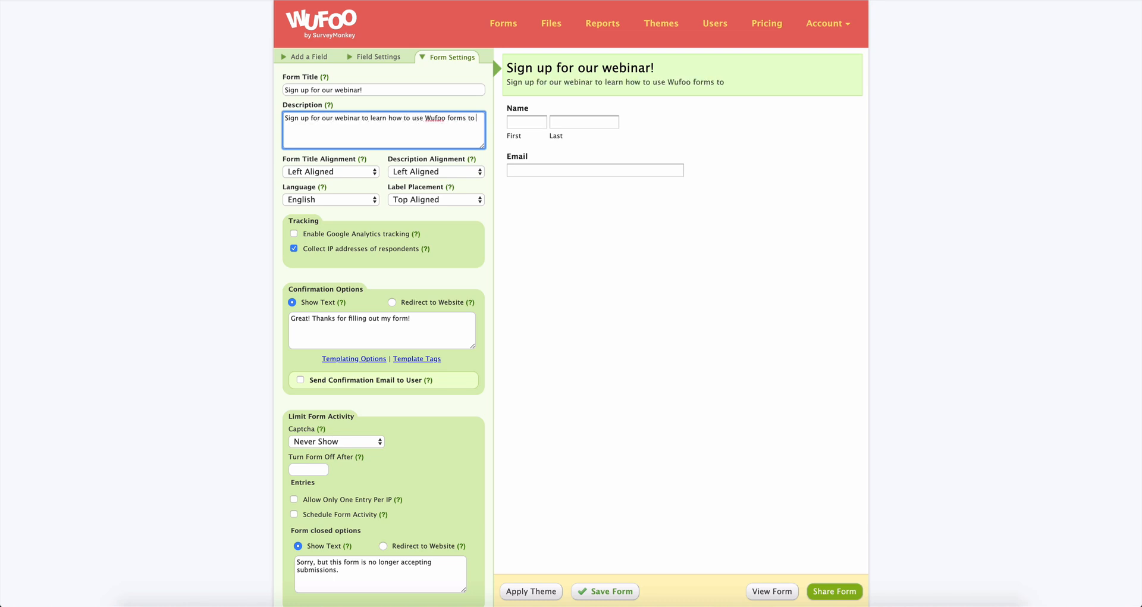
text(collect event)
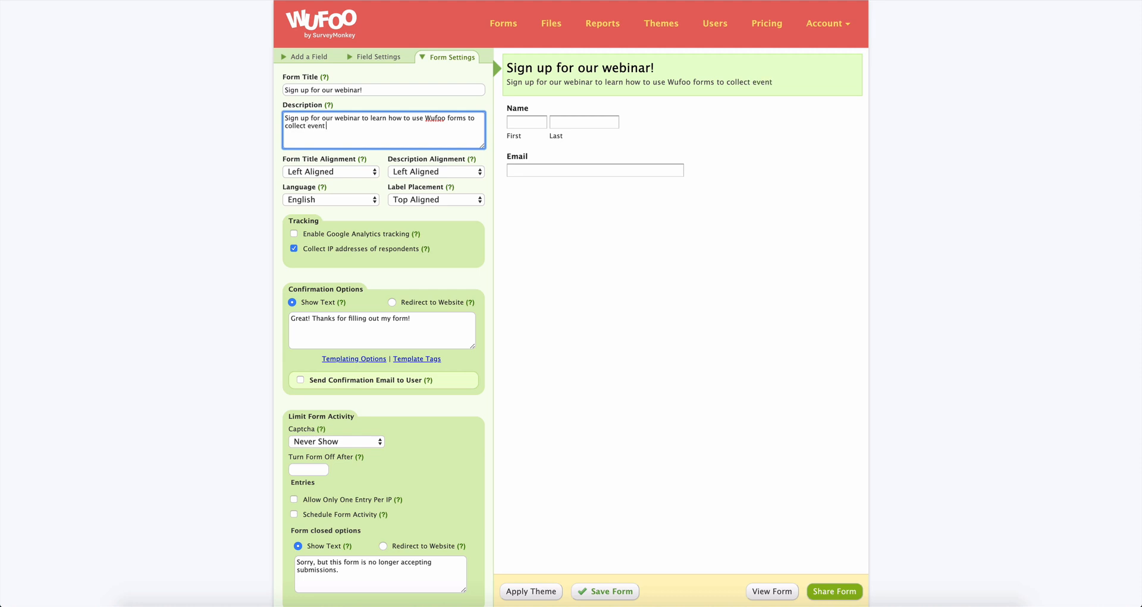
text(regsitrations!)
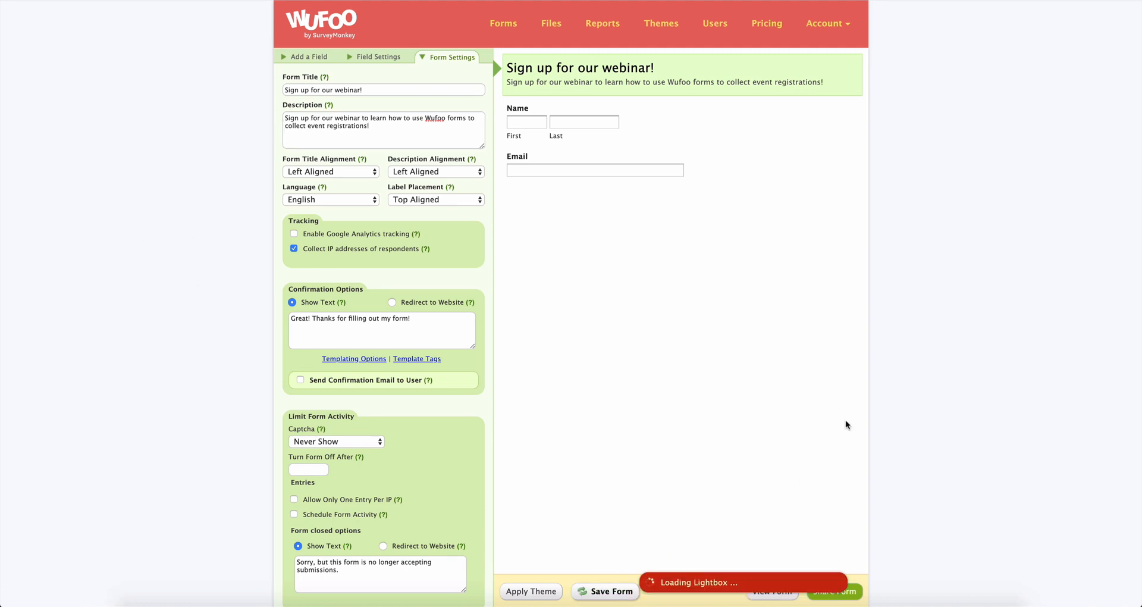
Save the form and view its live version with Name, Email and Submit
click(309, 56)
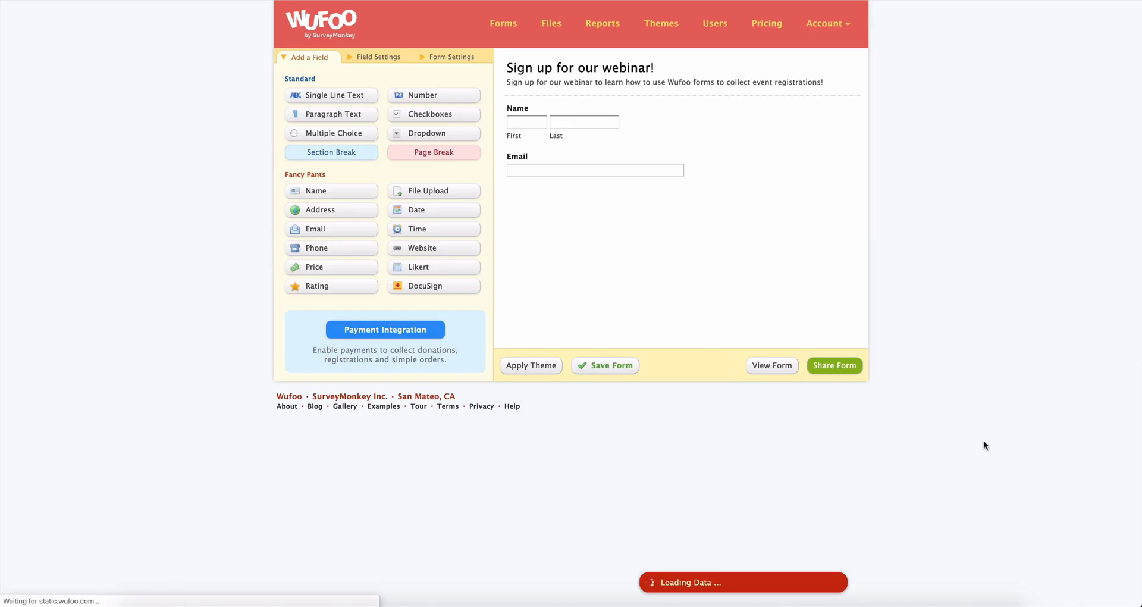
click(772, 365)
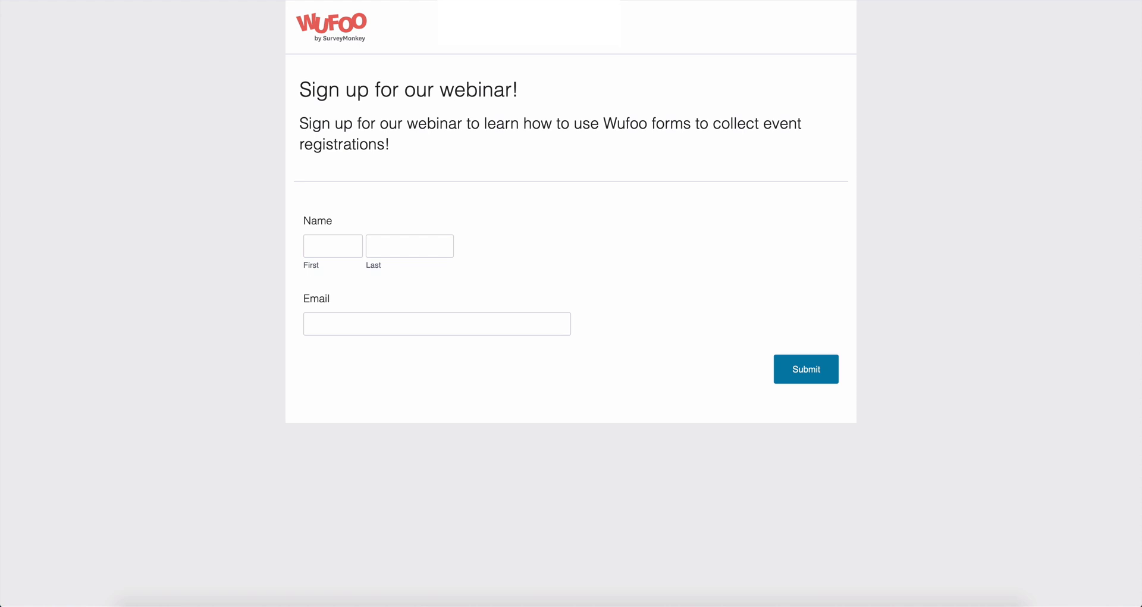
mouse_move(507, 72)
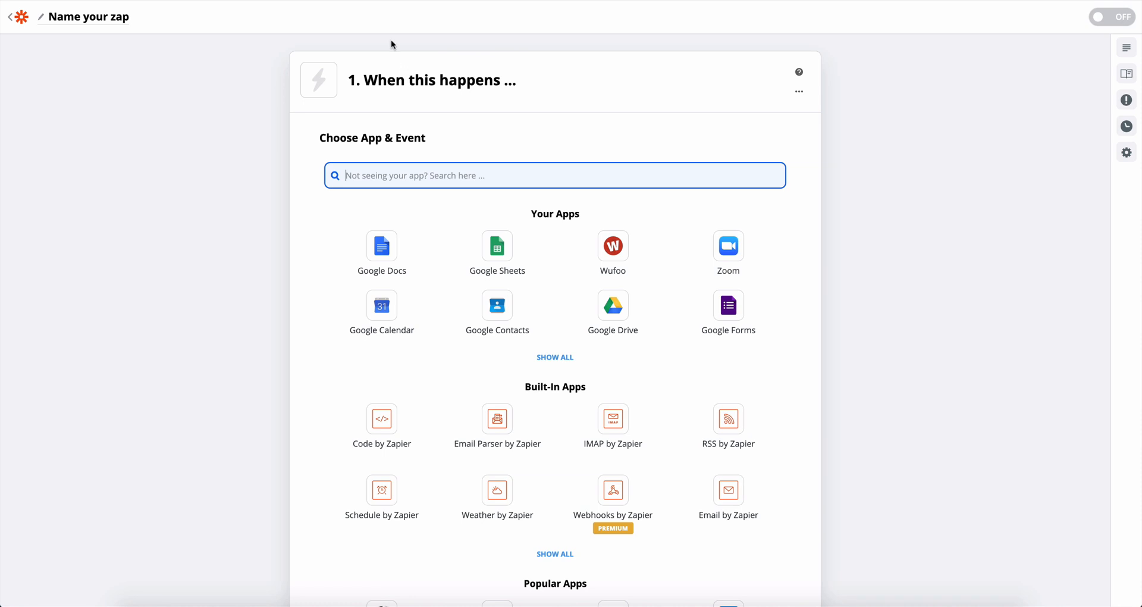
mouse_move(613, 193)
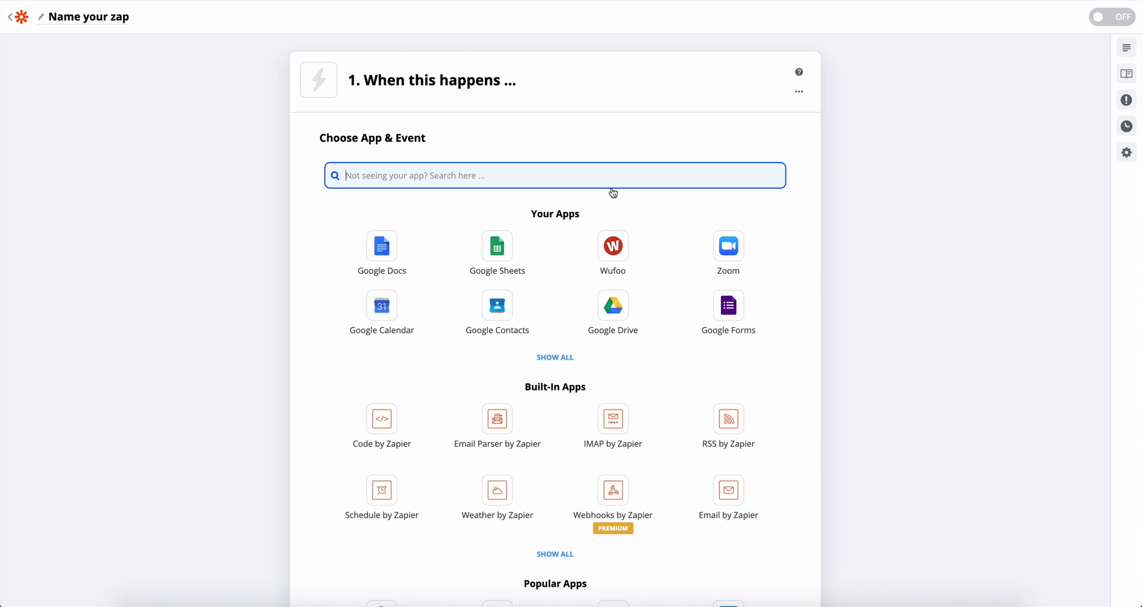
mouse_move(614, 247)
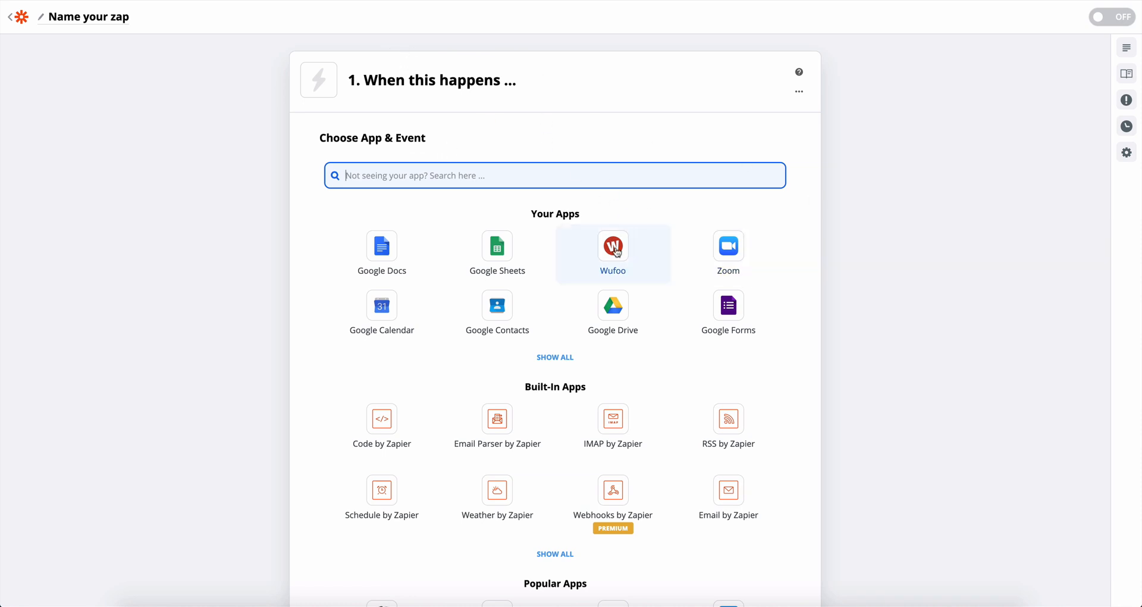
Make Wufoo the trigger app with New Entry as the trigger event
click(612, 245)
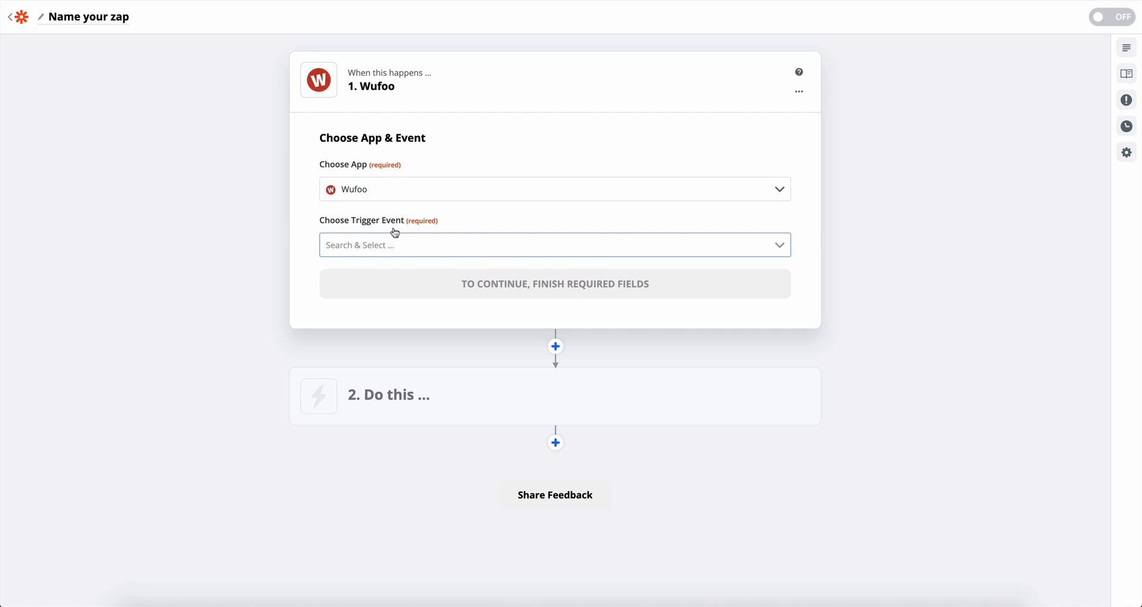
click(555, 244)
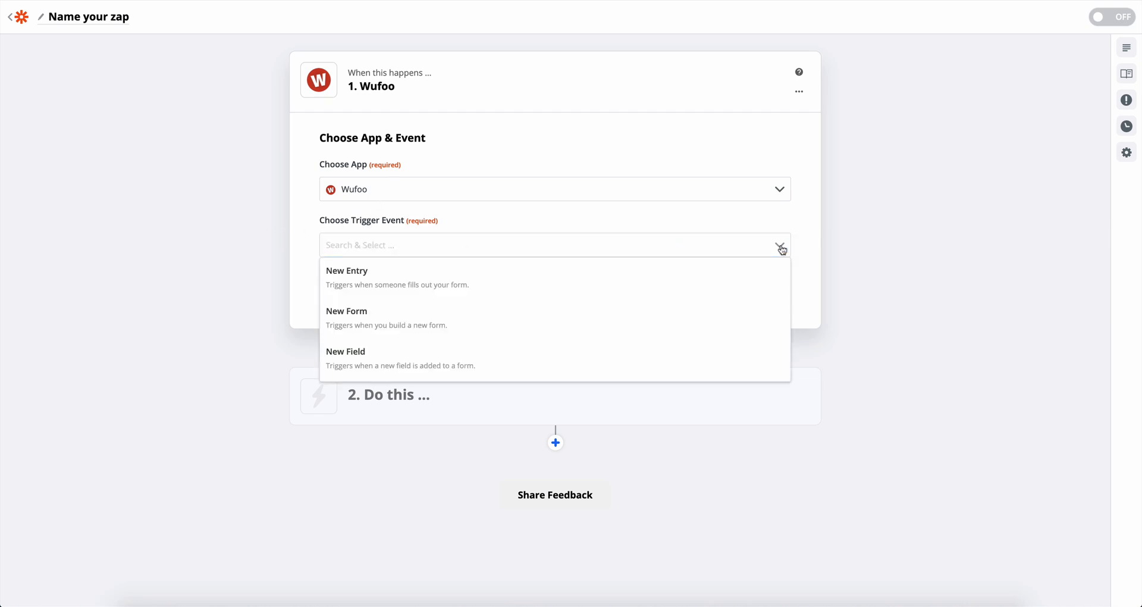
mouse_move(460, 280)
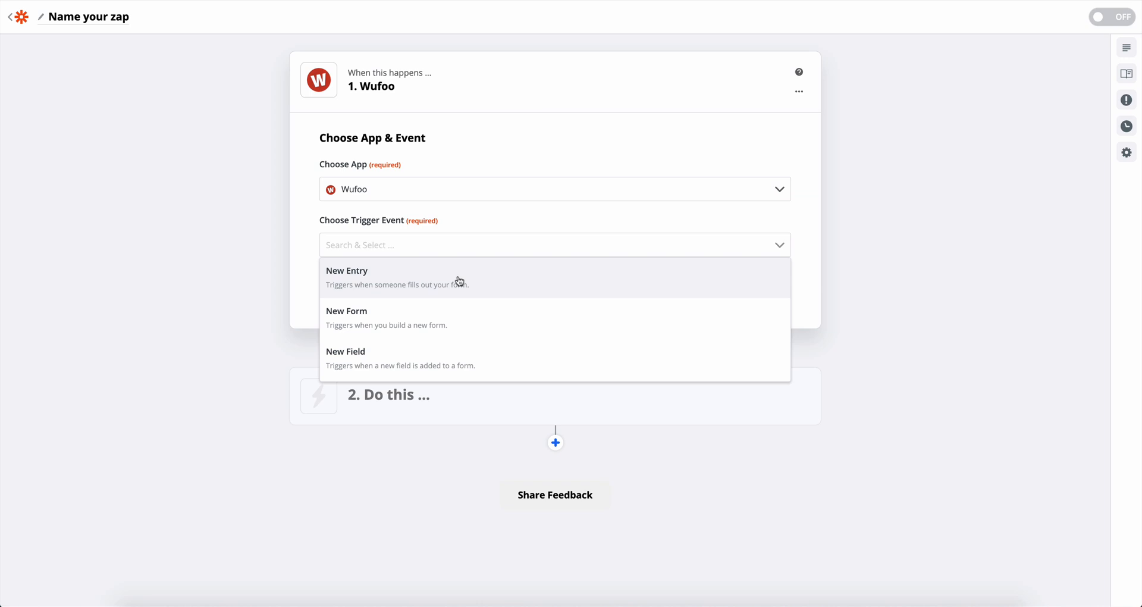
click(347, 270)
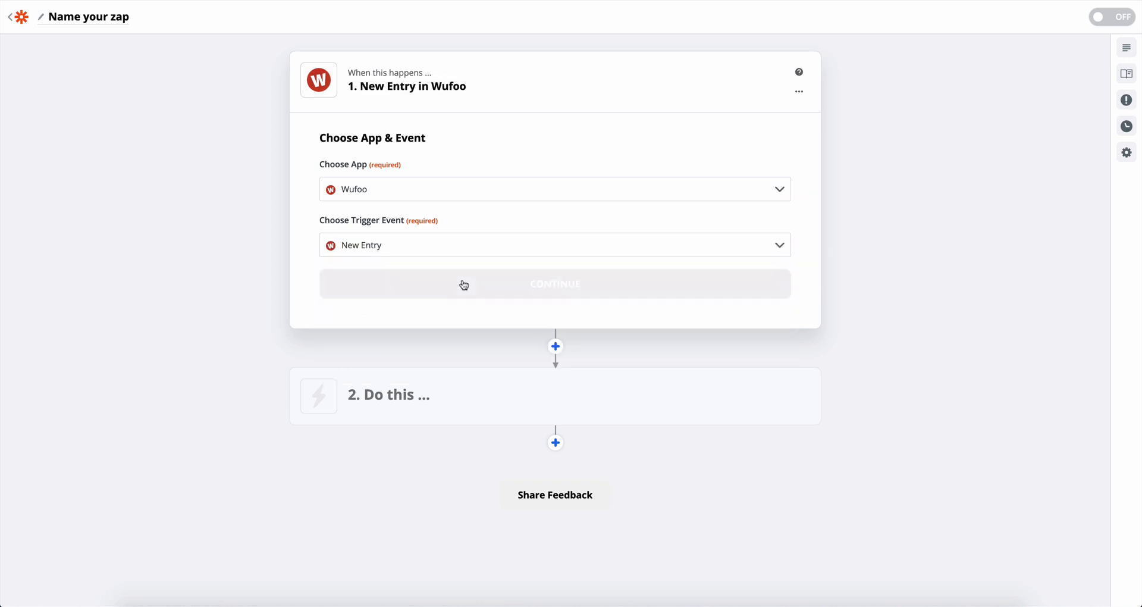
click(555, 283)
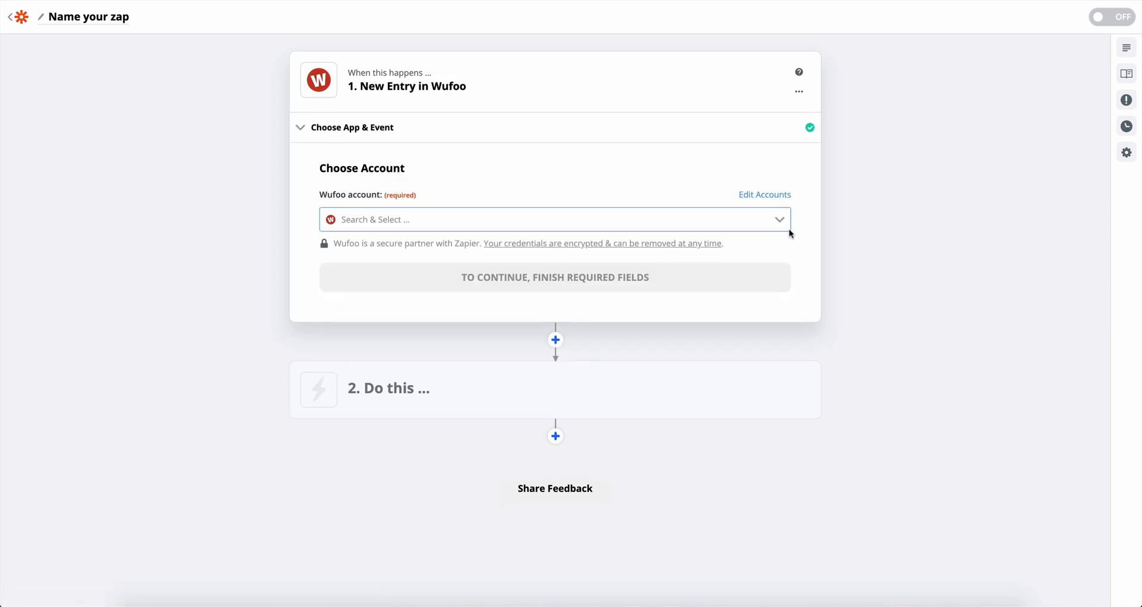
Connect the Wufoo account and watch the 'Sign up for our webinar!' form
click(554, 219)
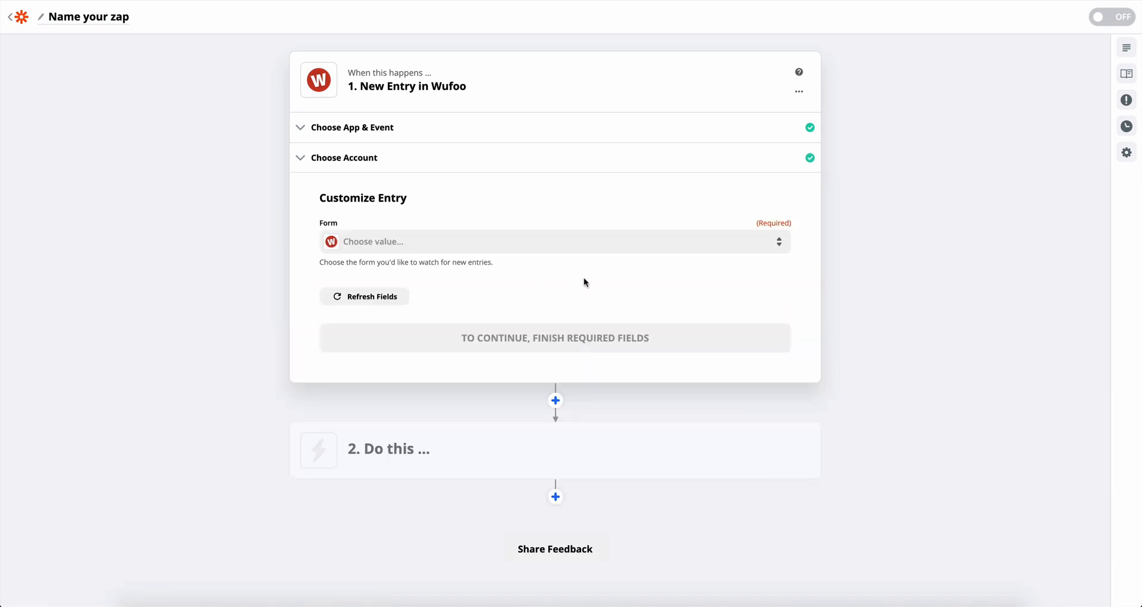
click(554, 241)
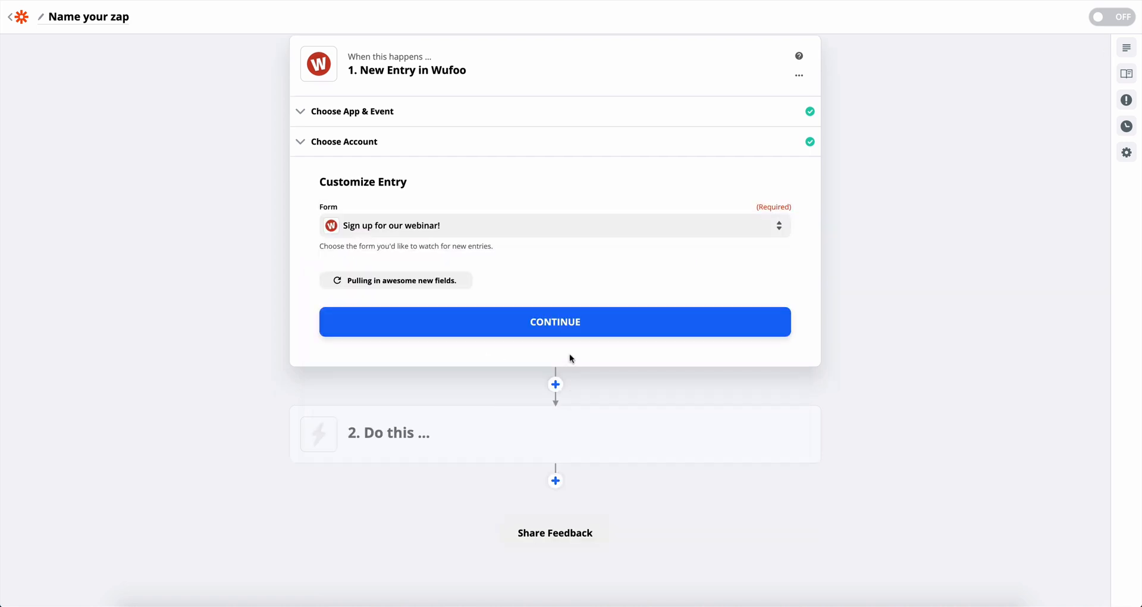
click(554, 321)
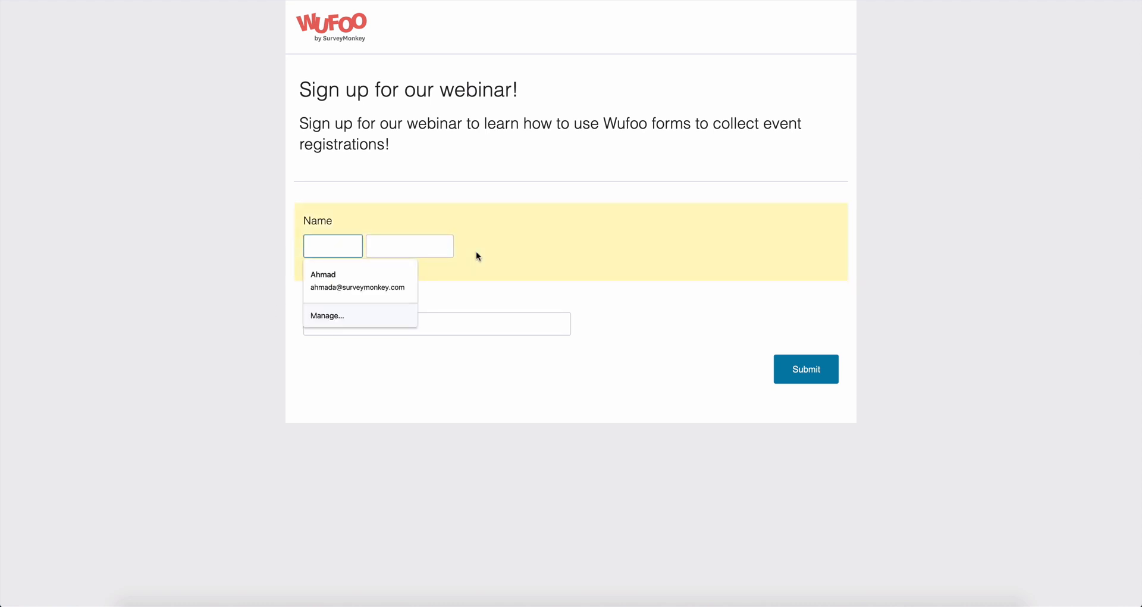
Enter a test entrant's last name 'Aggou' on the live sign-up form
text(Aggou)
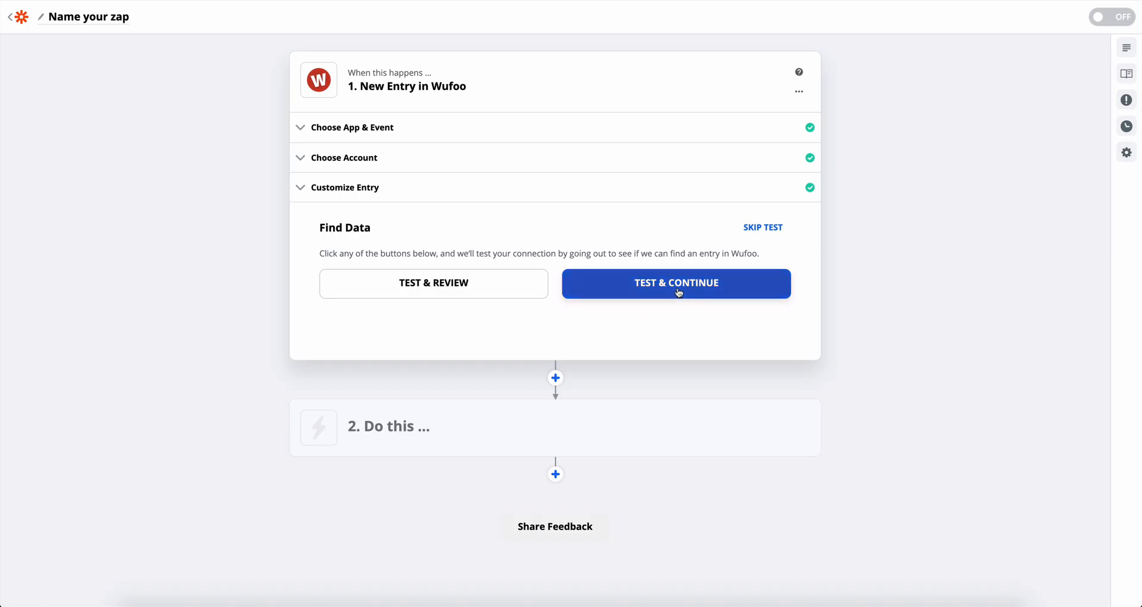
Test the Wufoo trigger against the real entry and choose Zoom as the action app
click(676, 283)
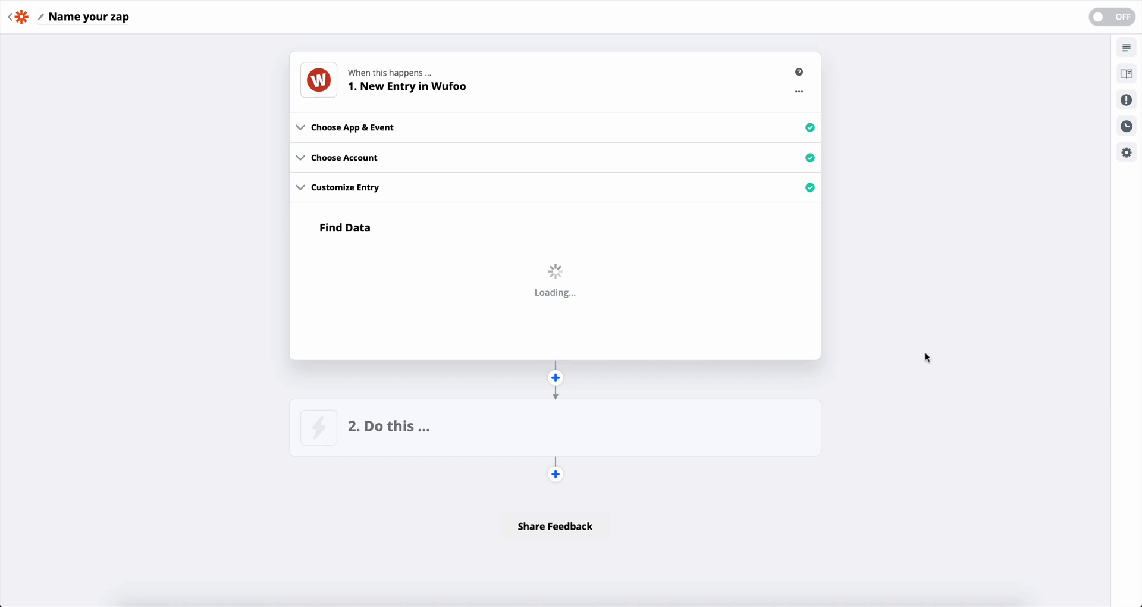
click(388, 426)
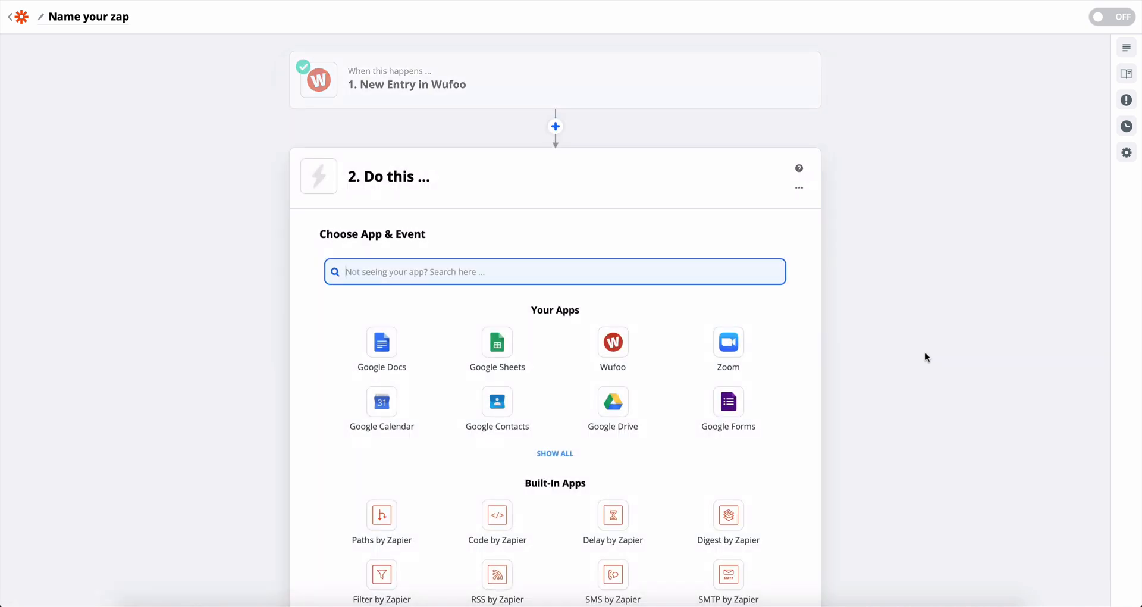
scroll(down, 3)
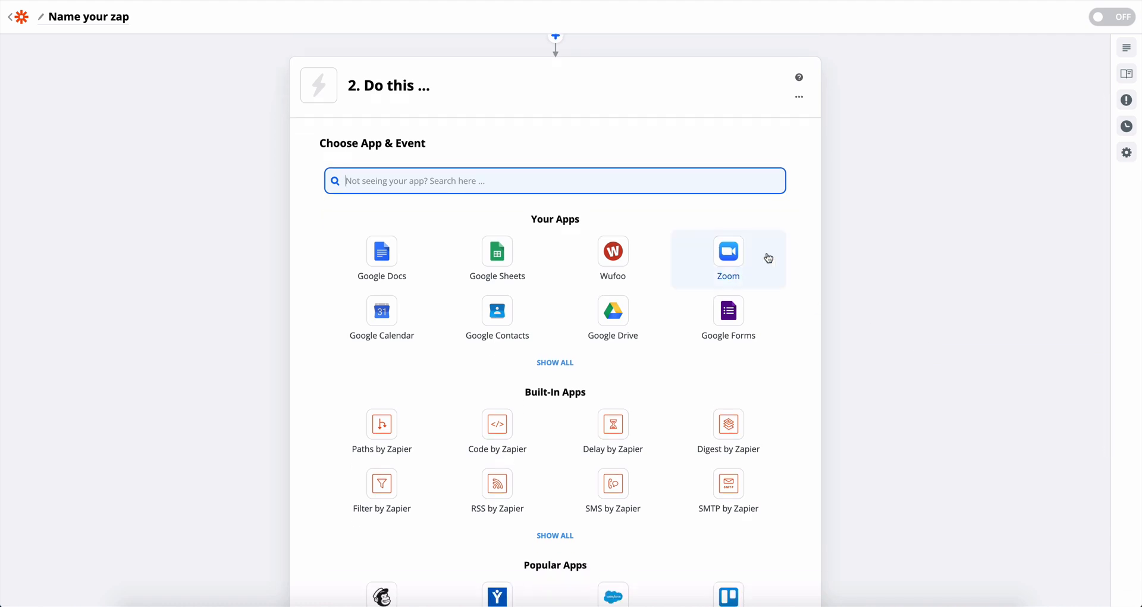
click(729, 251)
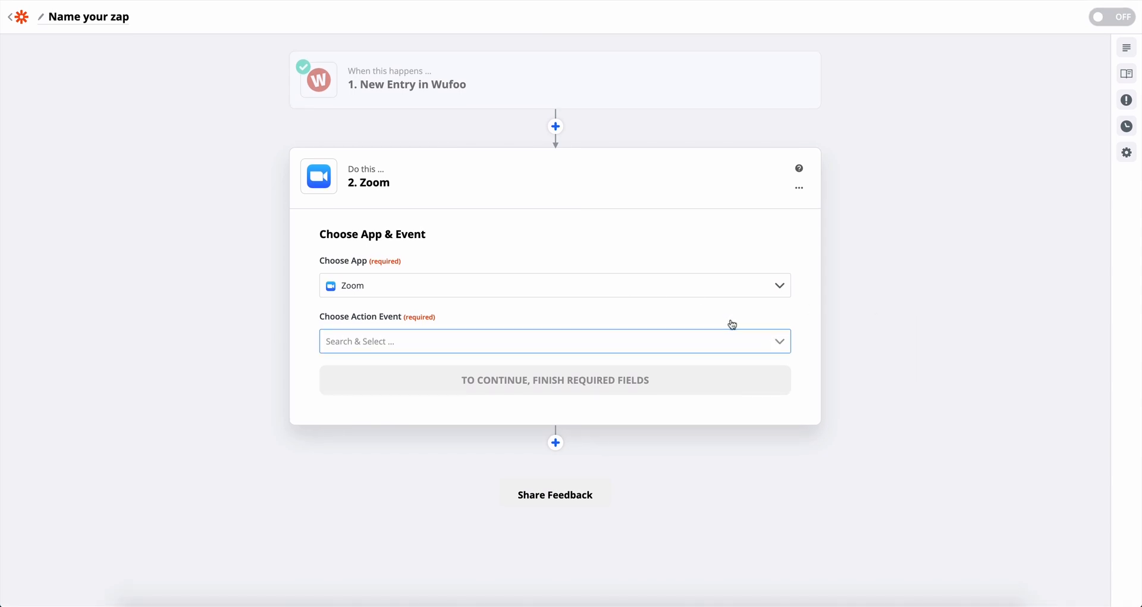
mouse_move(784, 290)
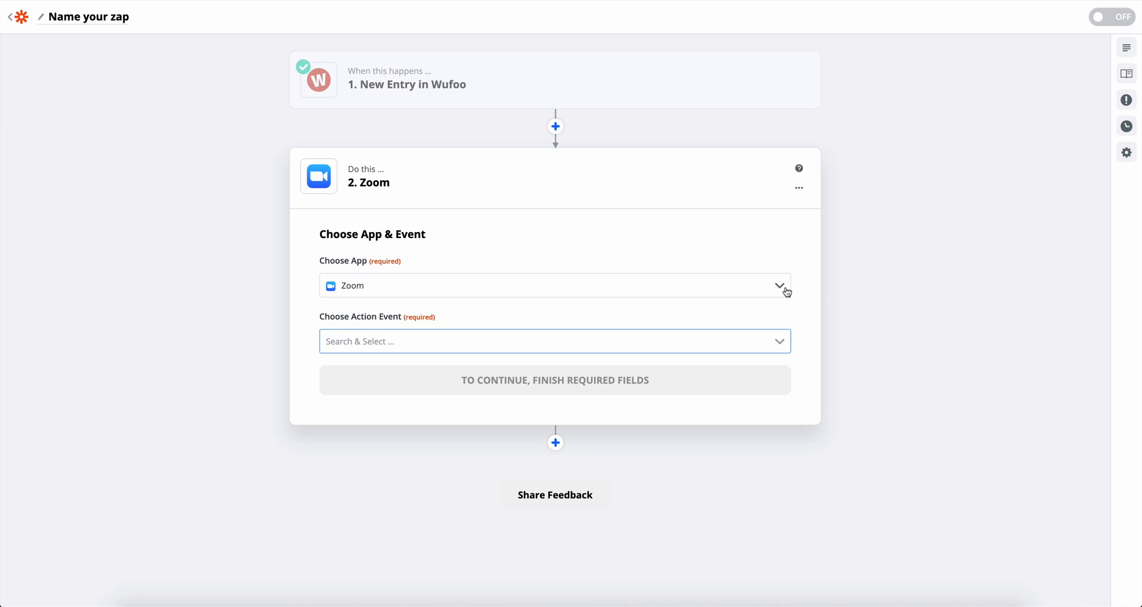
mouse_move(795, 345)
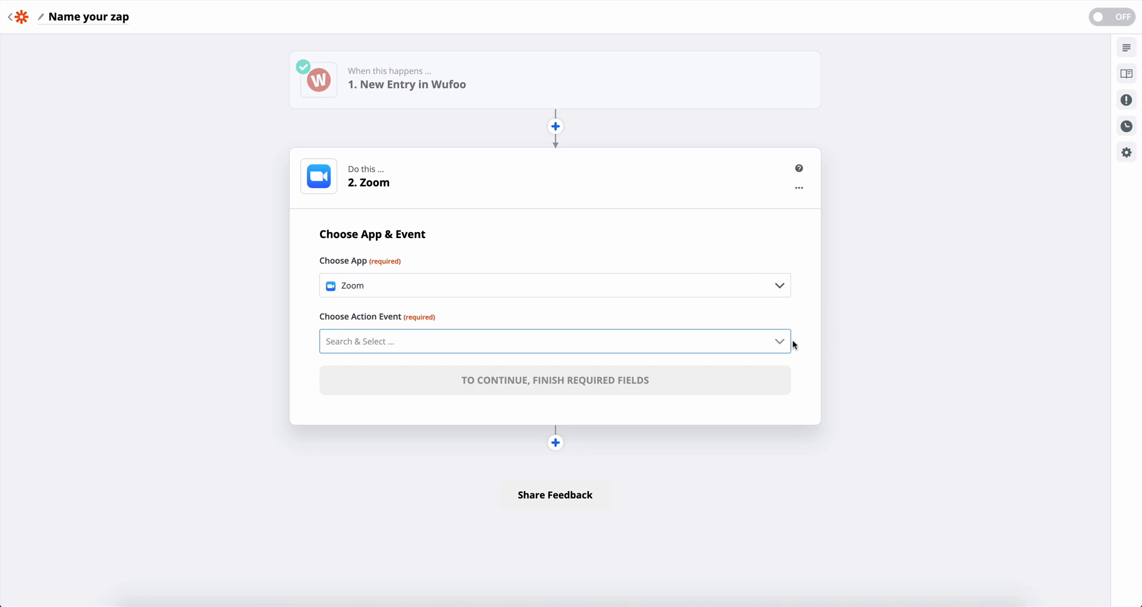
Set the Zoom action event to Create Registrant and connect the Zoom account
click(553, 341)
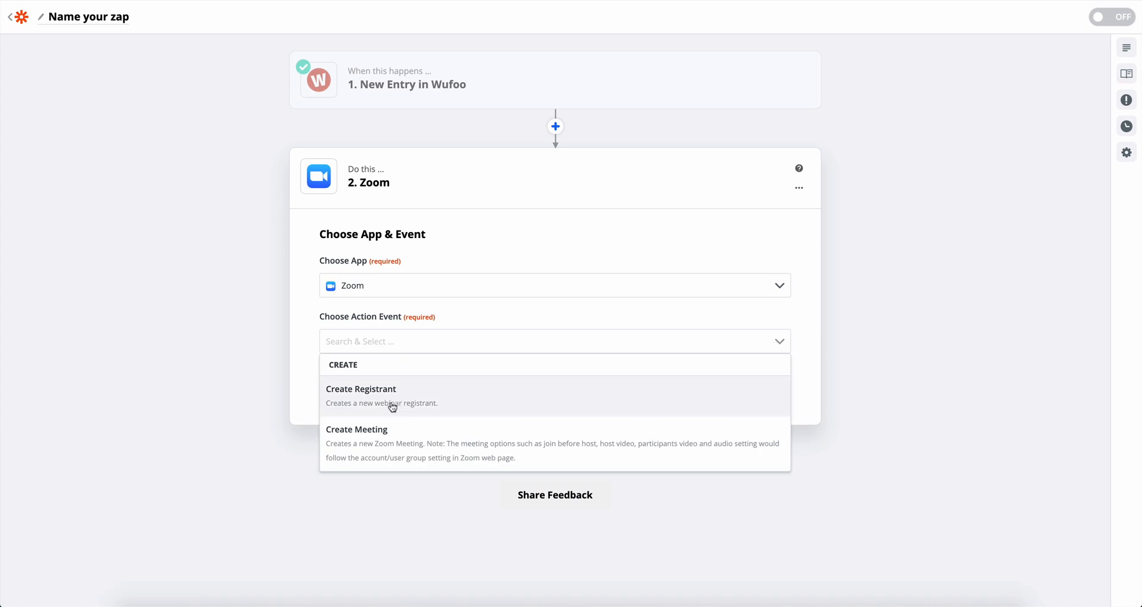
click(360, 388)
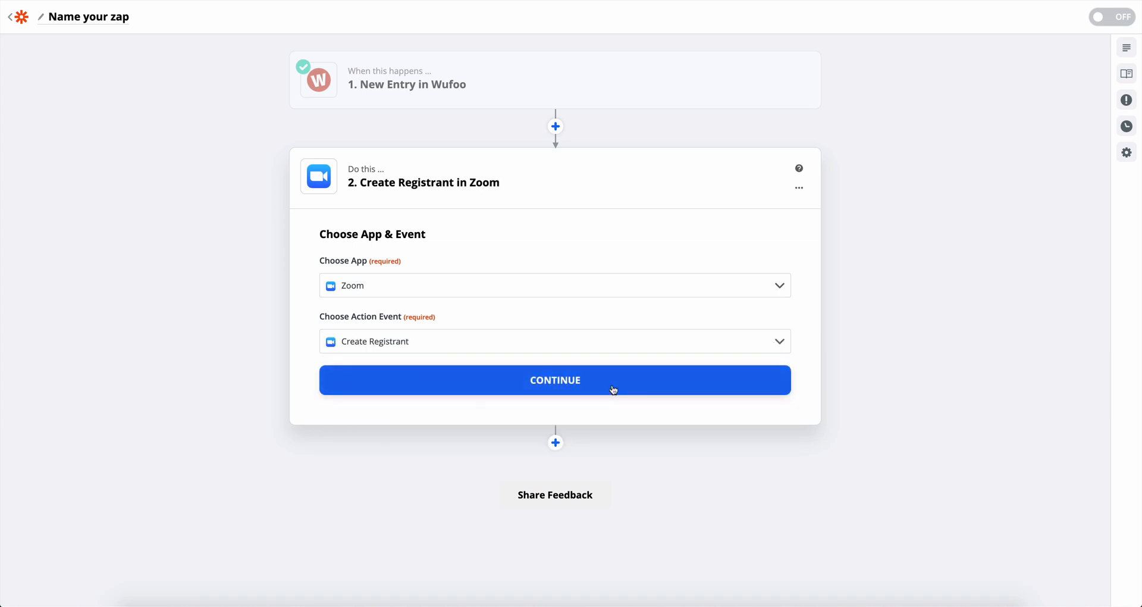
click(554, 381)
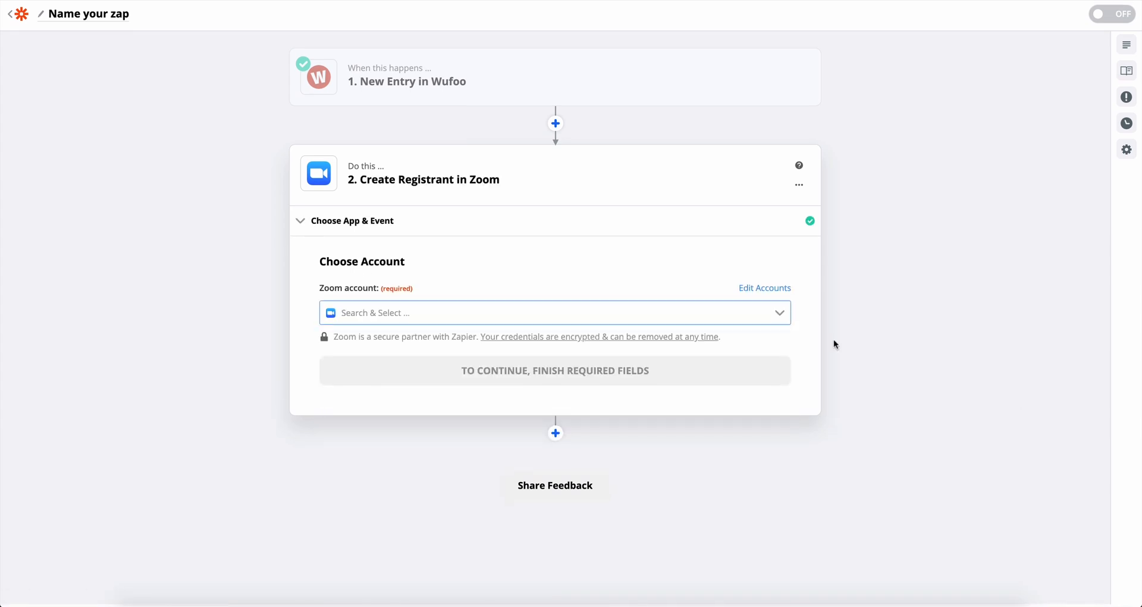
click(553, 313)
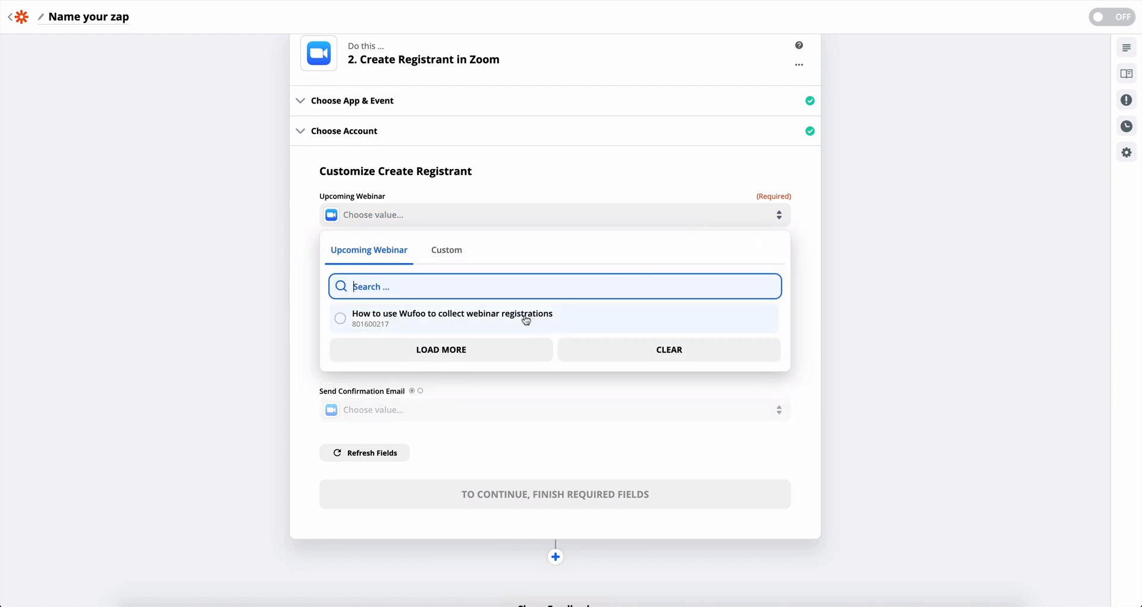
Register entrants for the Wufoo webinar, mapping Wufoo Email, Name First and Name Last
click(453, 318)
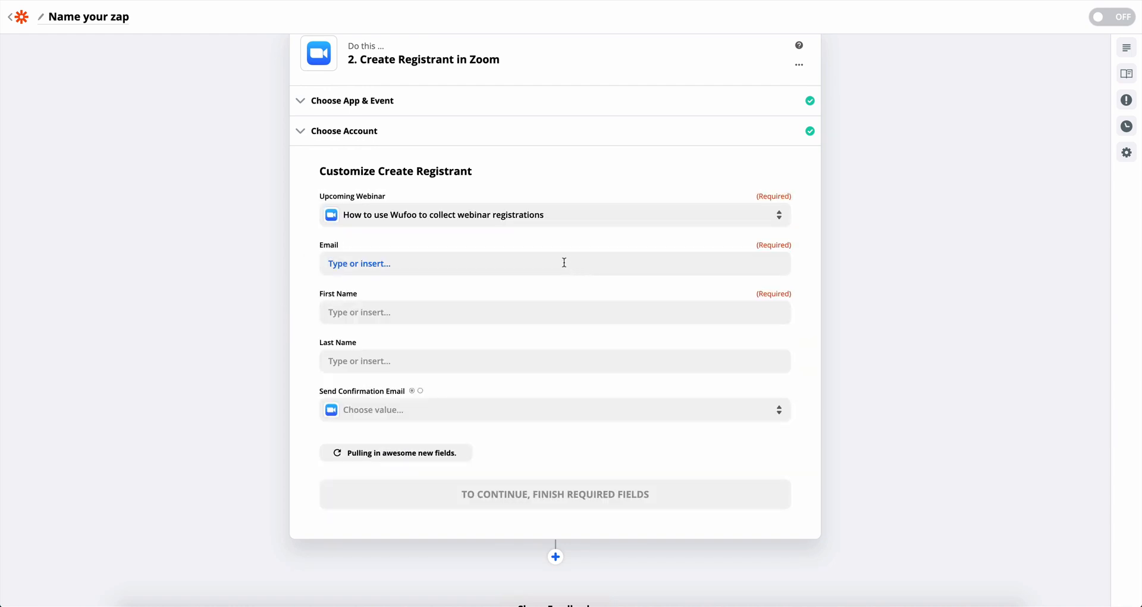
click(553, 262)
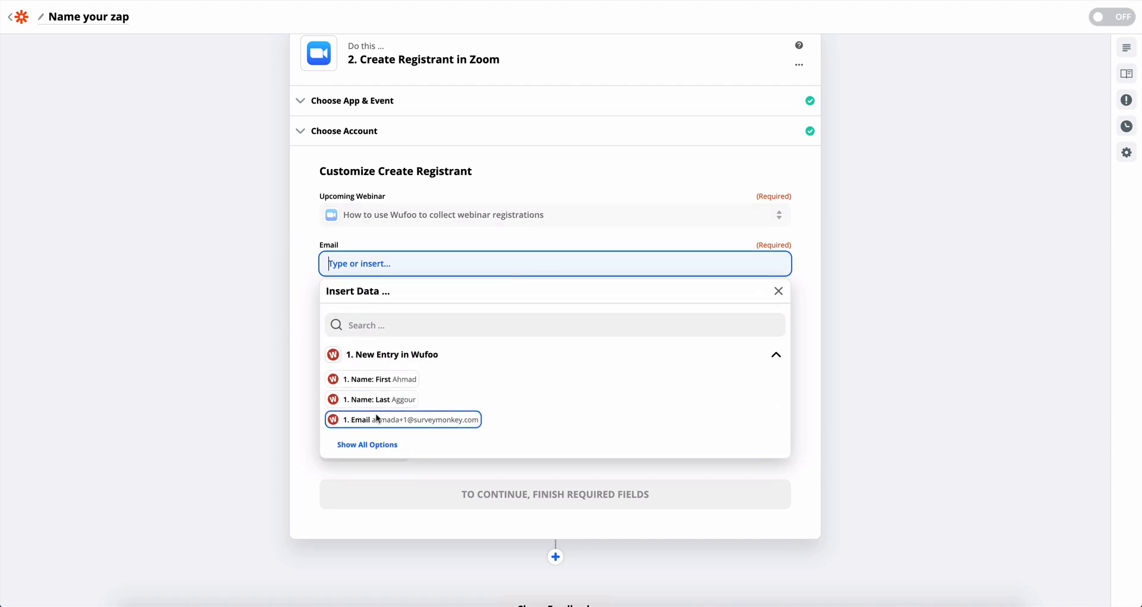
click(402, 419)
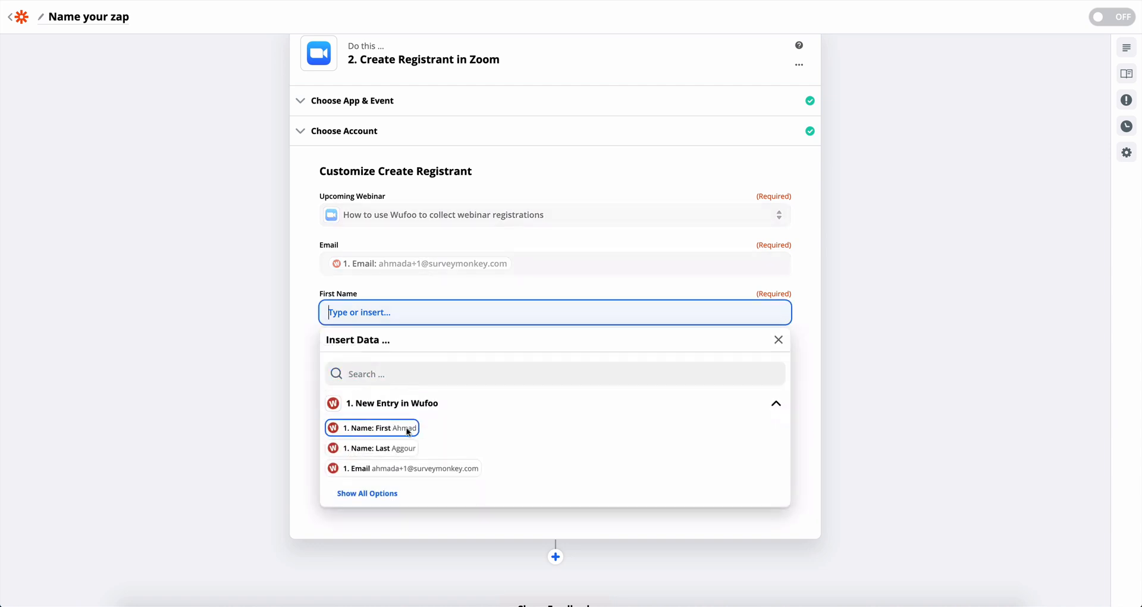
click(372, 427)
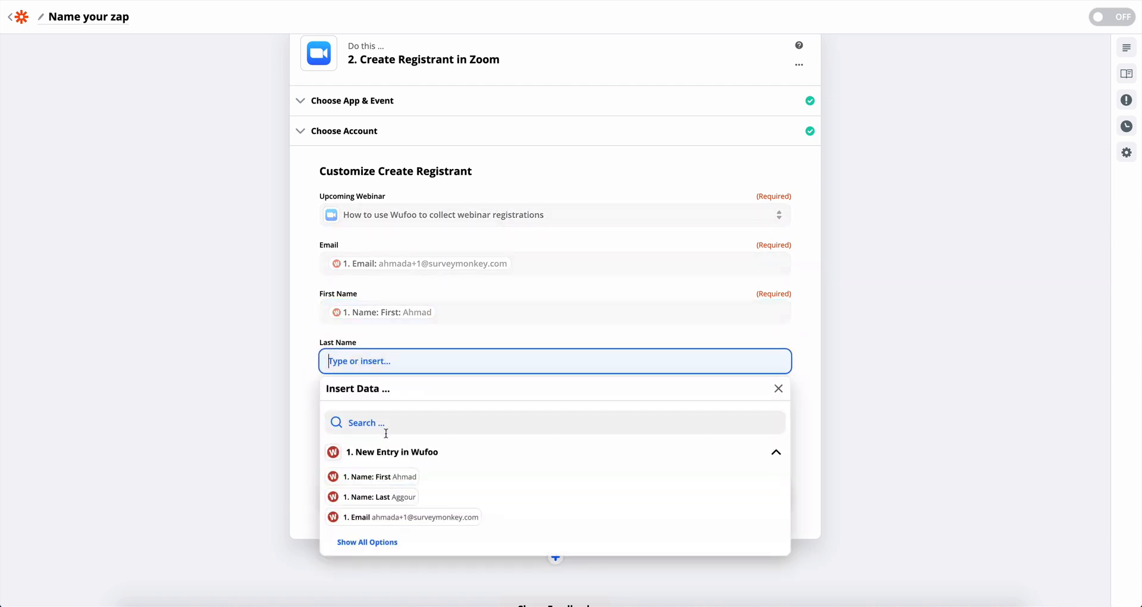
click(371, 497)
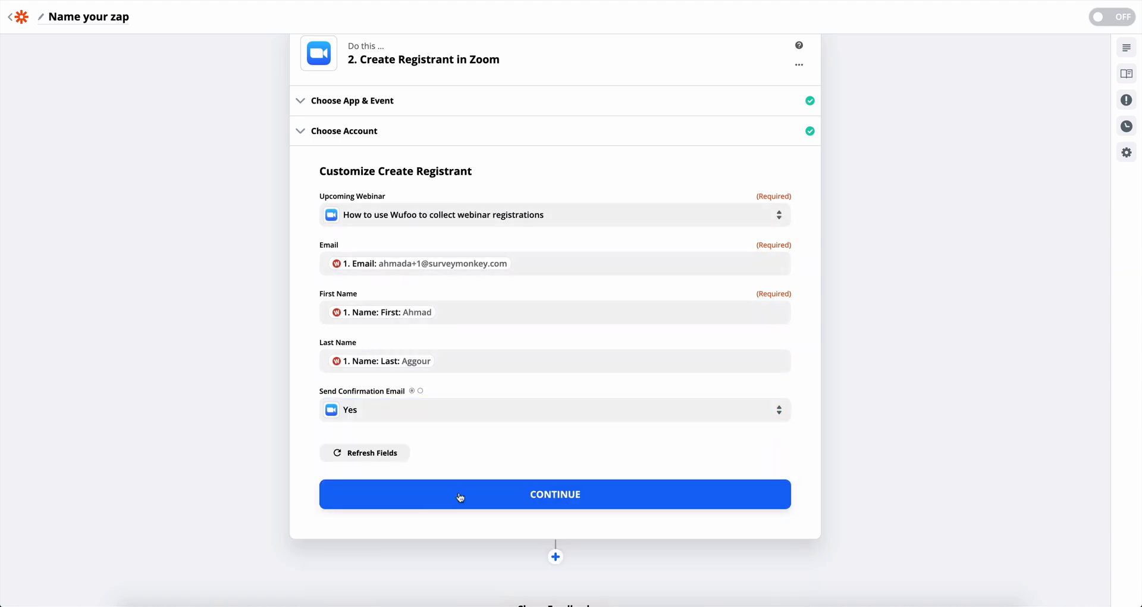
Confirm the mappings with Send Confirmation Email set to Yes and continue to testing
click(540, 498)
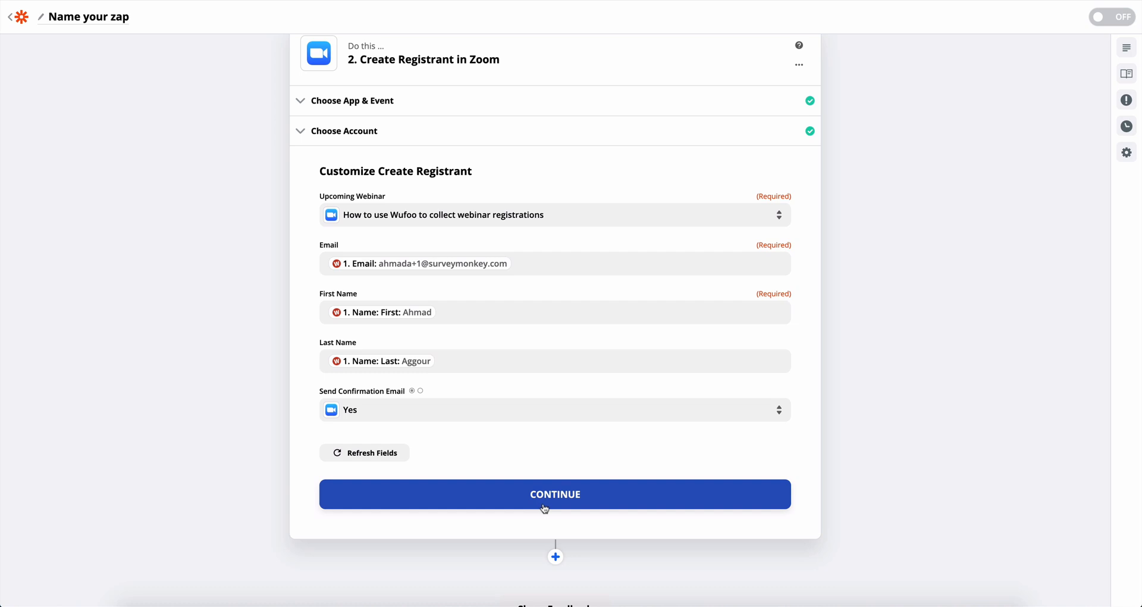
mouse_move(556, 500)
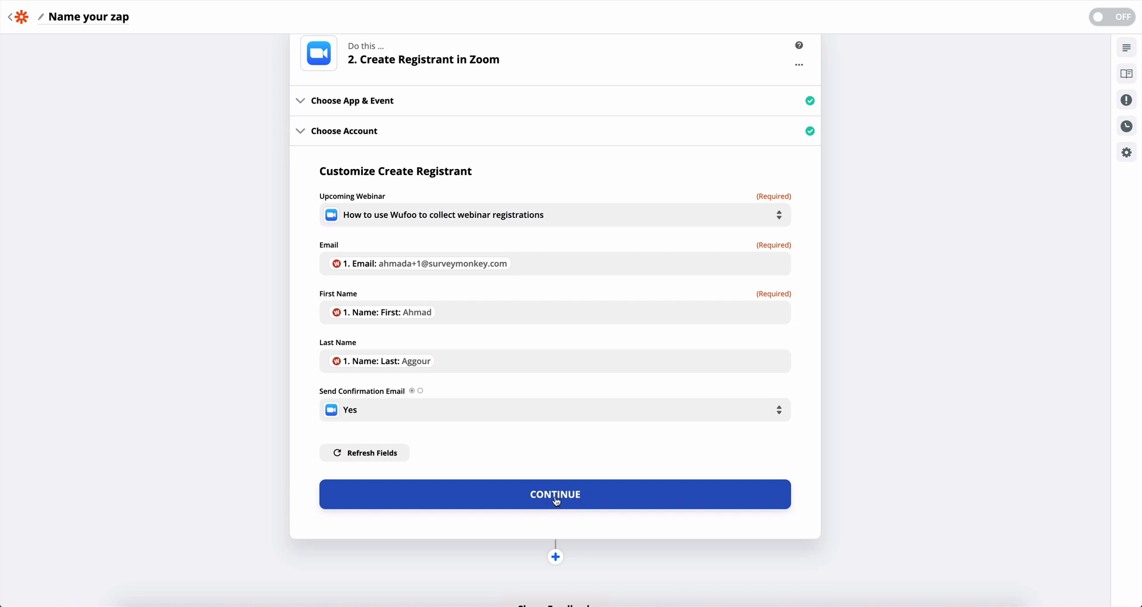
click(554, 495)
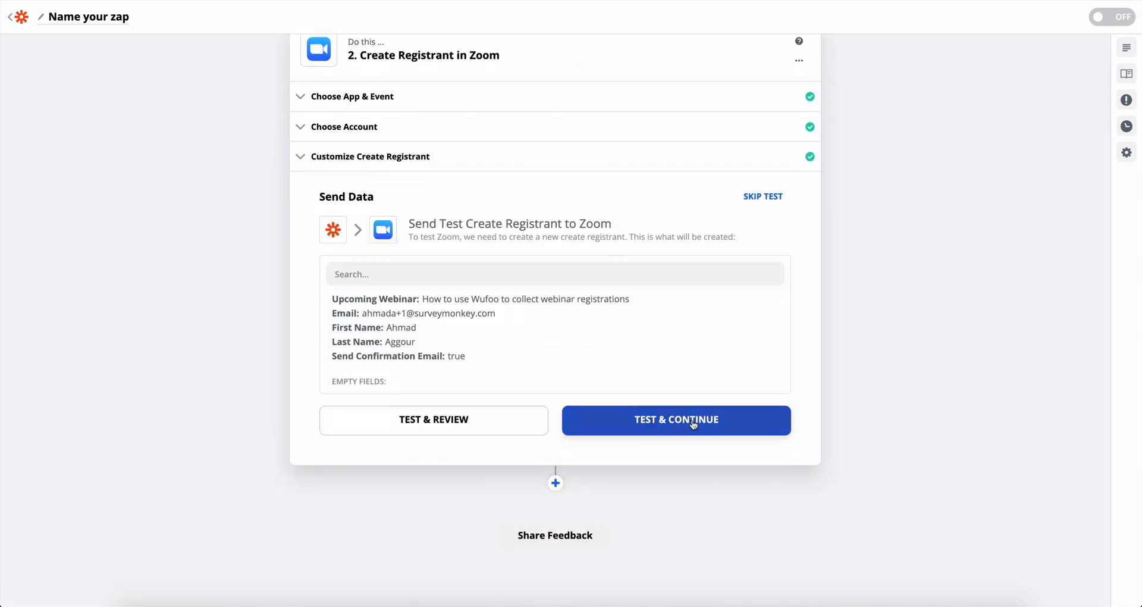
Send a test registrant to Zoom and switch the finished zap on
click(676, 420)
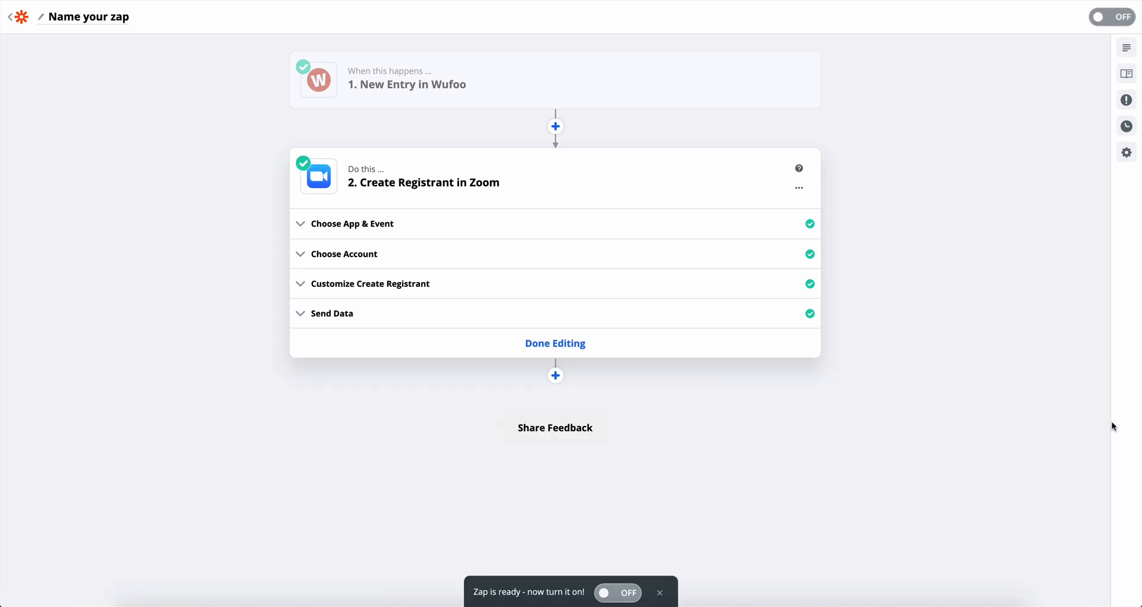
mouse_move(642, 588)
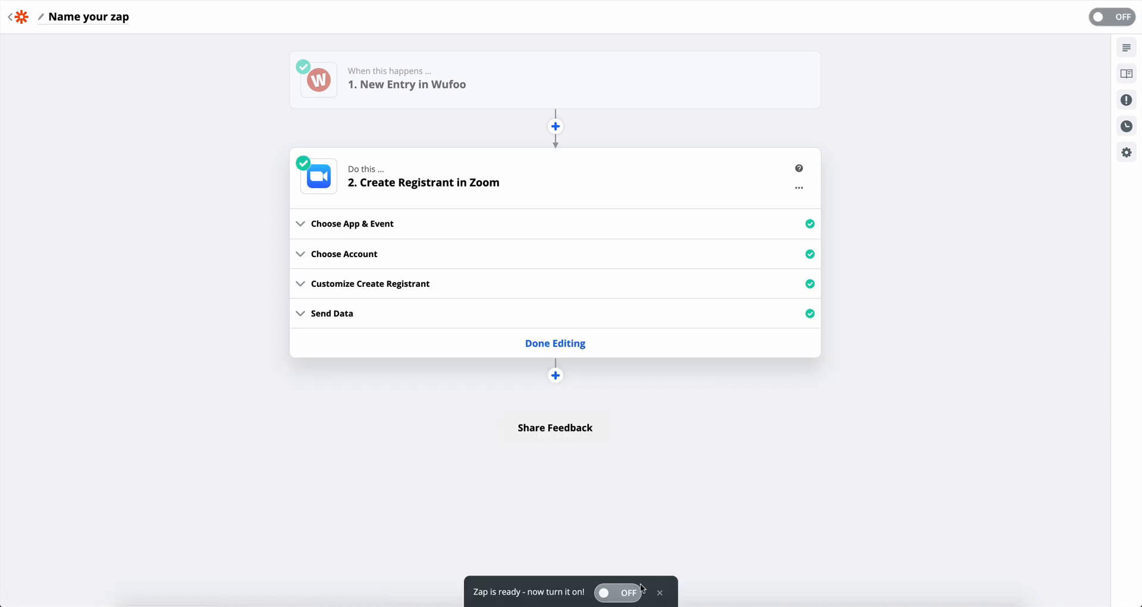
click(619, 593)
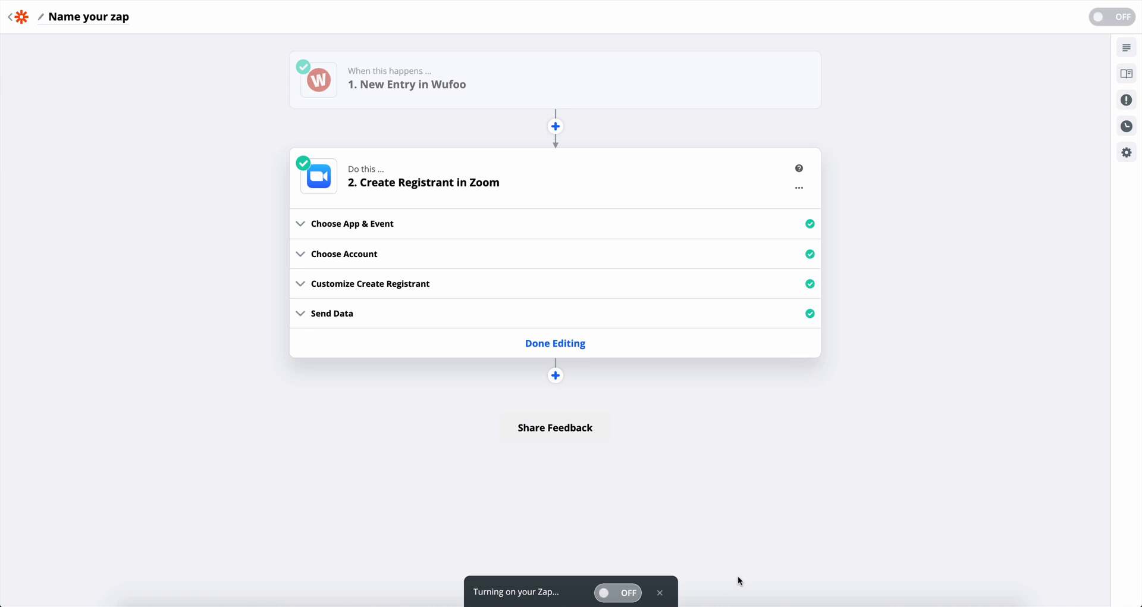
click(1112, 17)
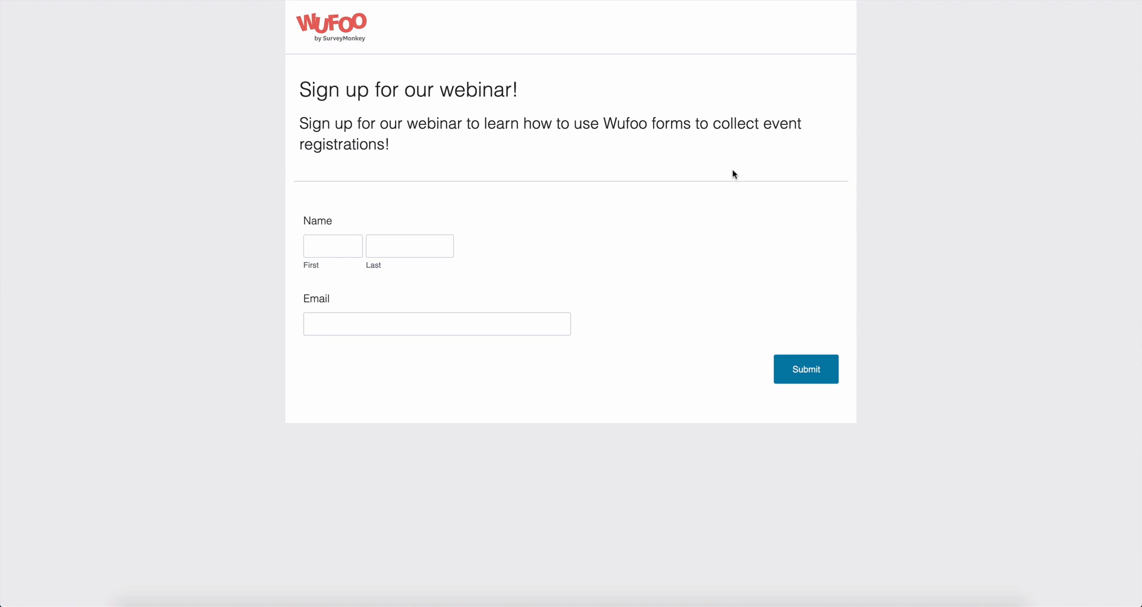
mouse_move(726, 179)
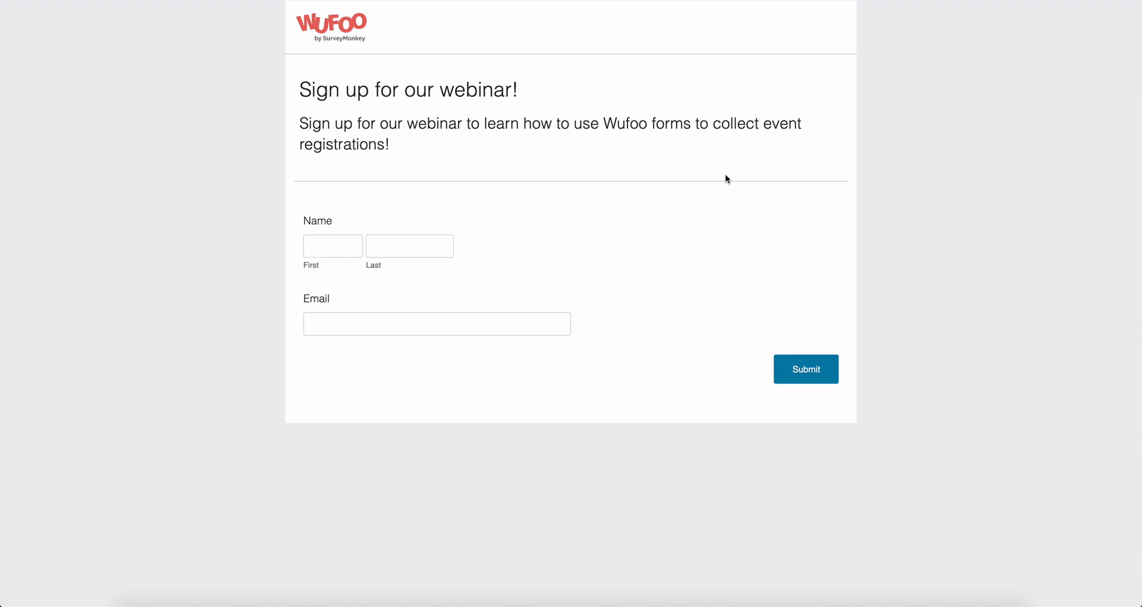